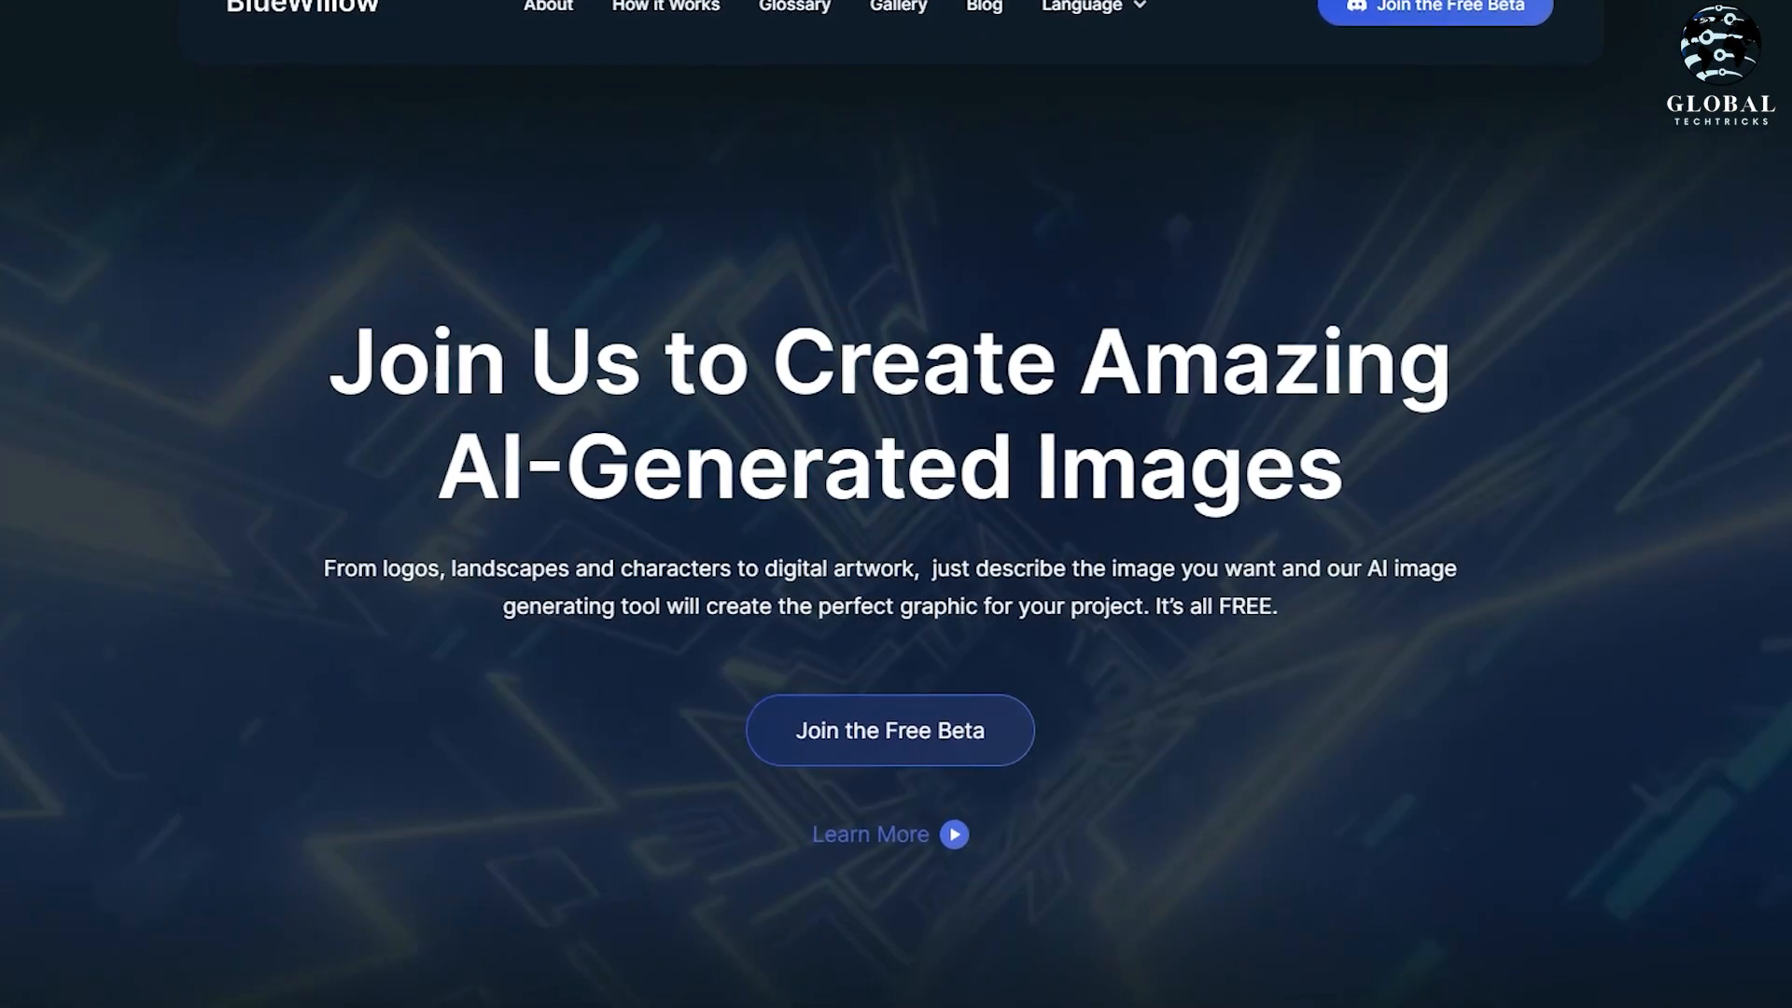
# Step: Scroll the BlueWillow homepage past the hero banner into the 'Empower your imagination' user image gallery
pyautogui.scroll(-3)
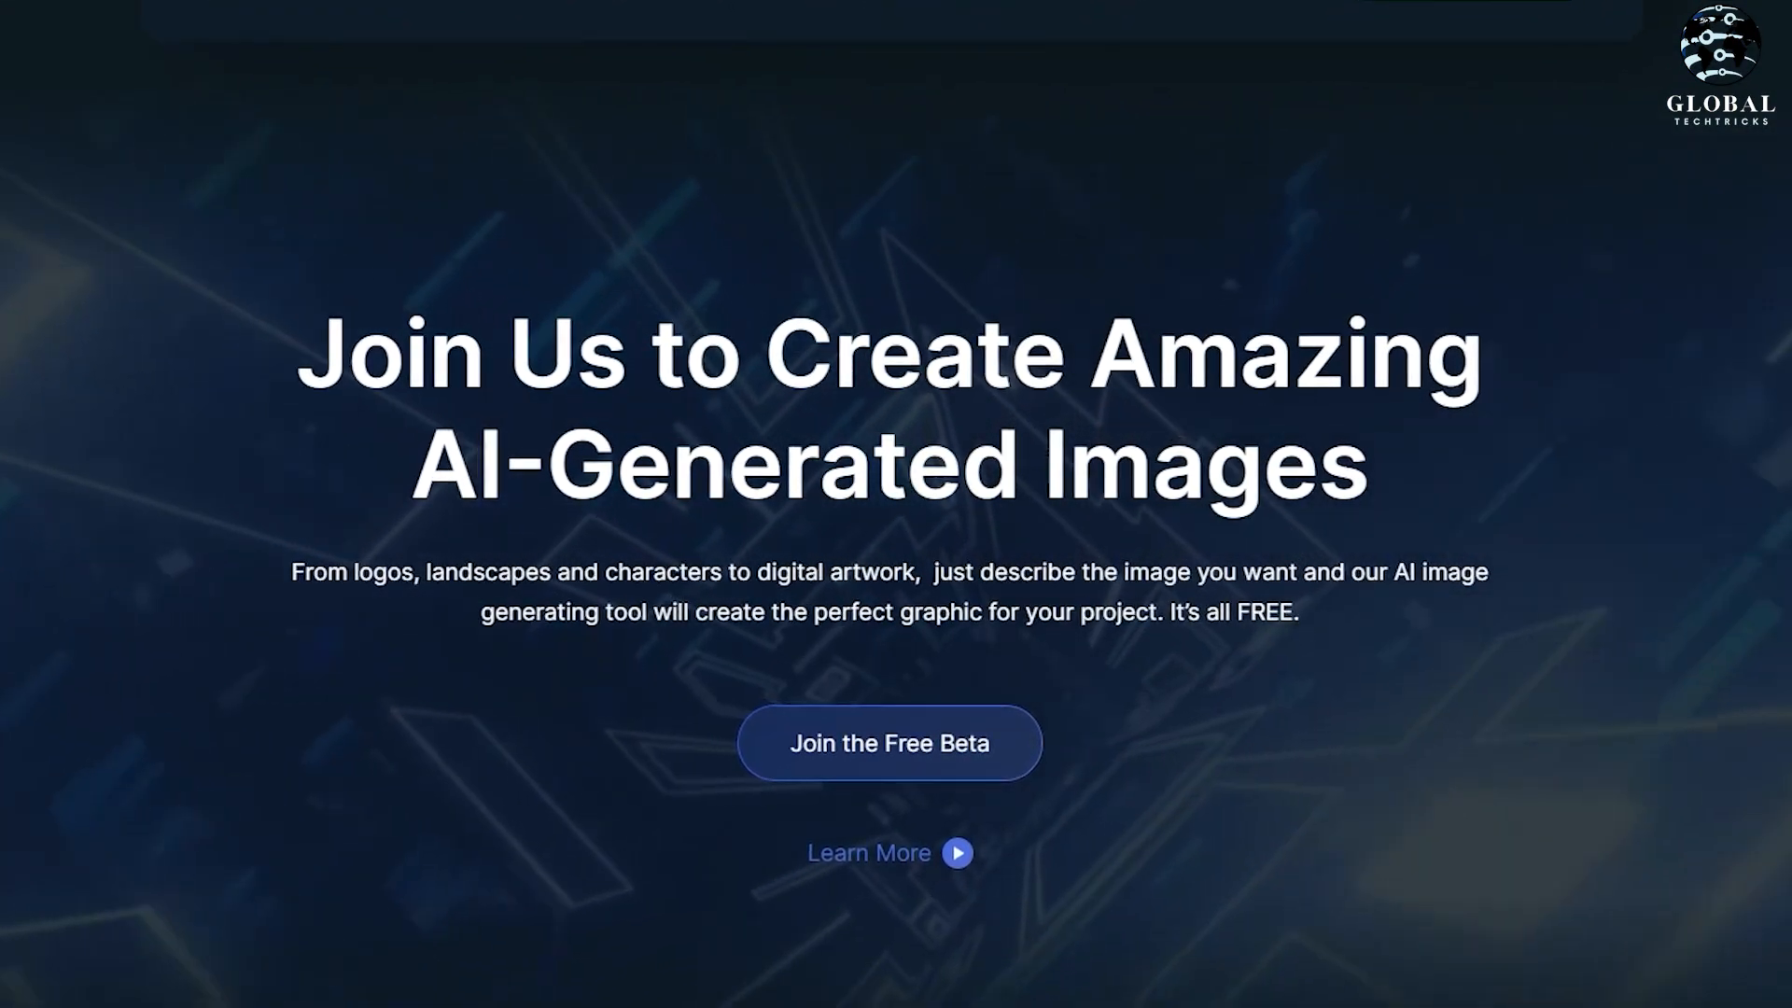
pyautogui.scroll(-3)
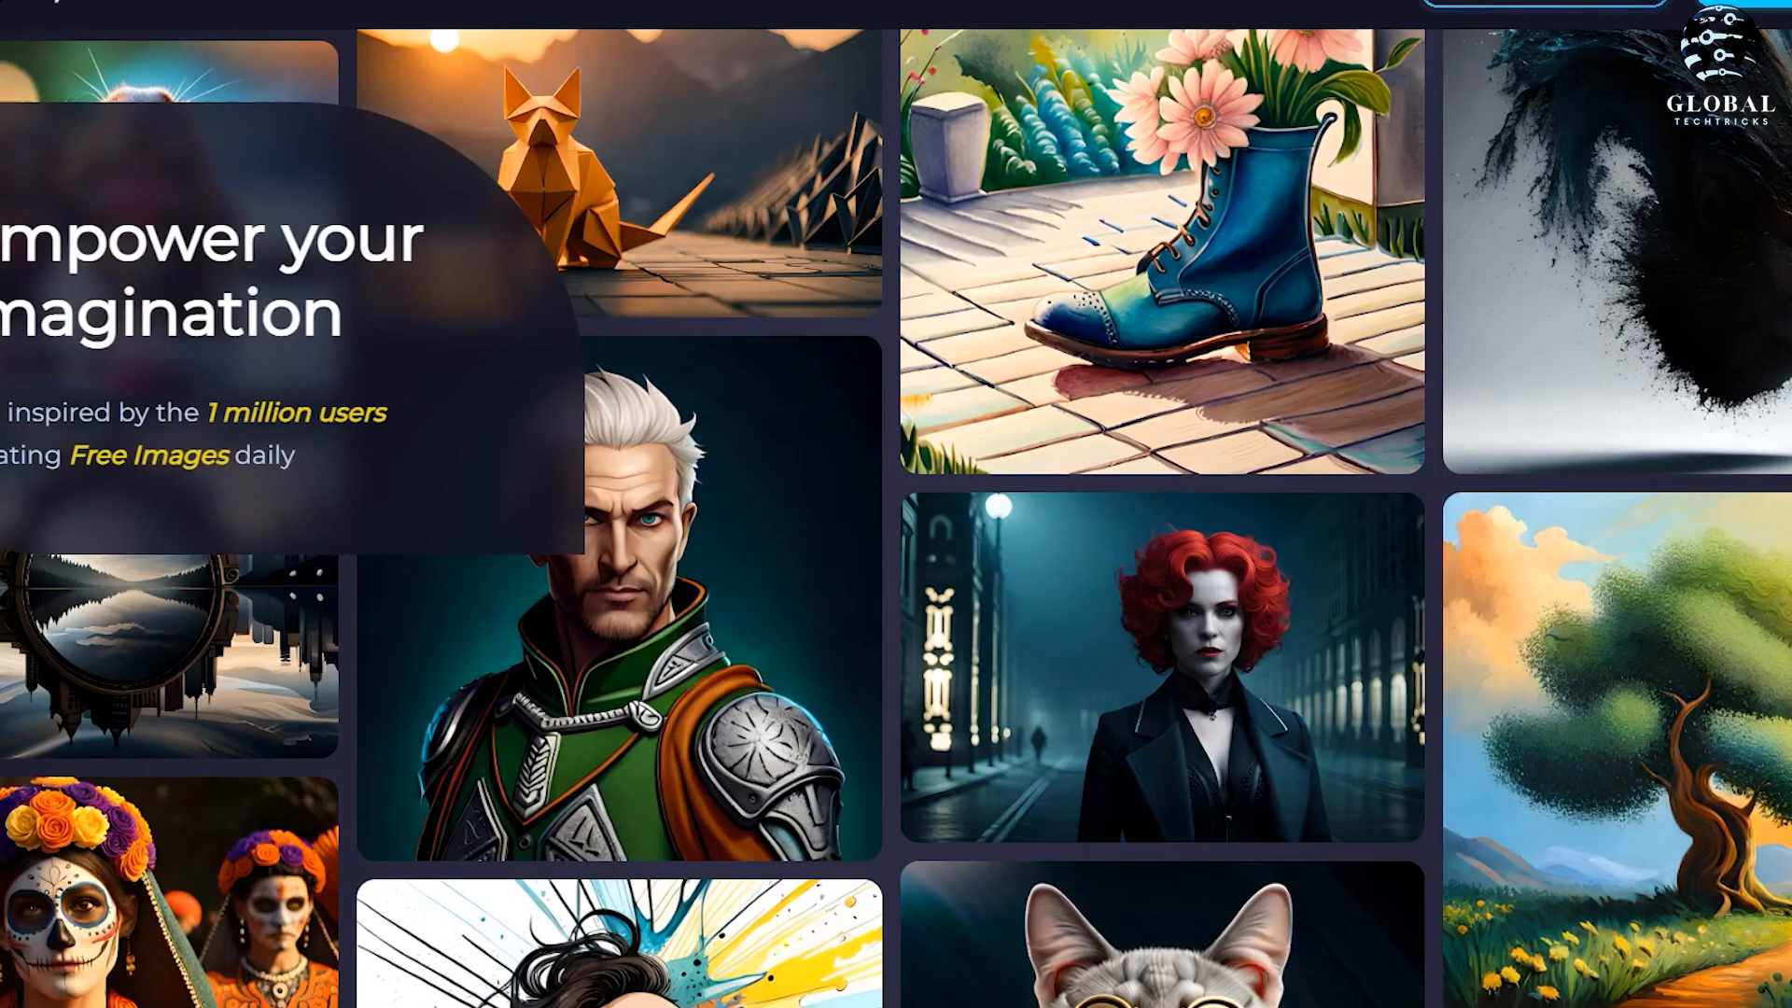
pyautogui.scroll(-3)
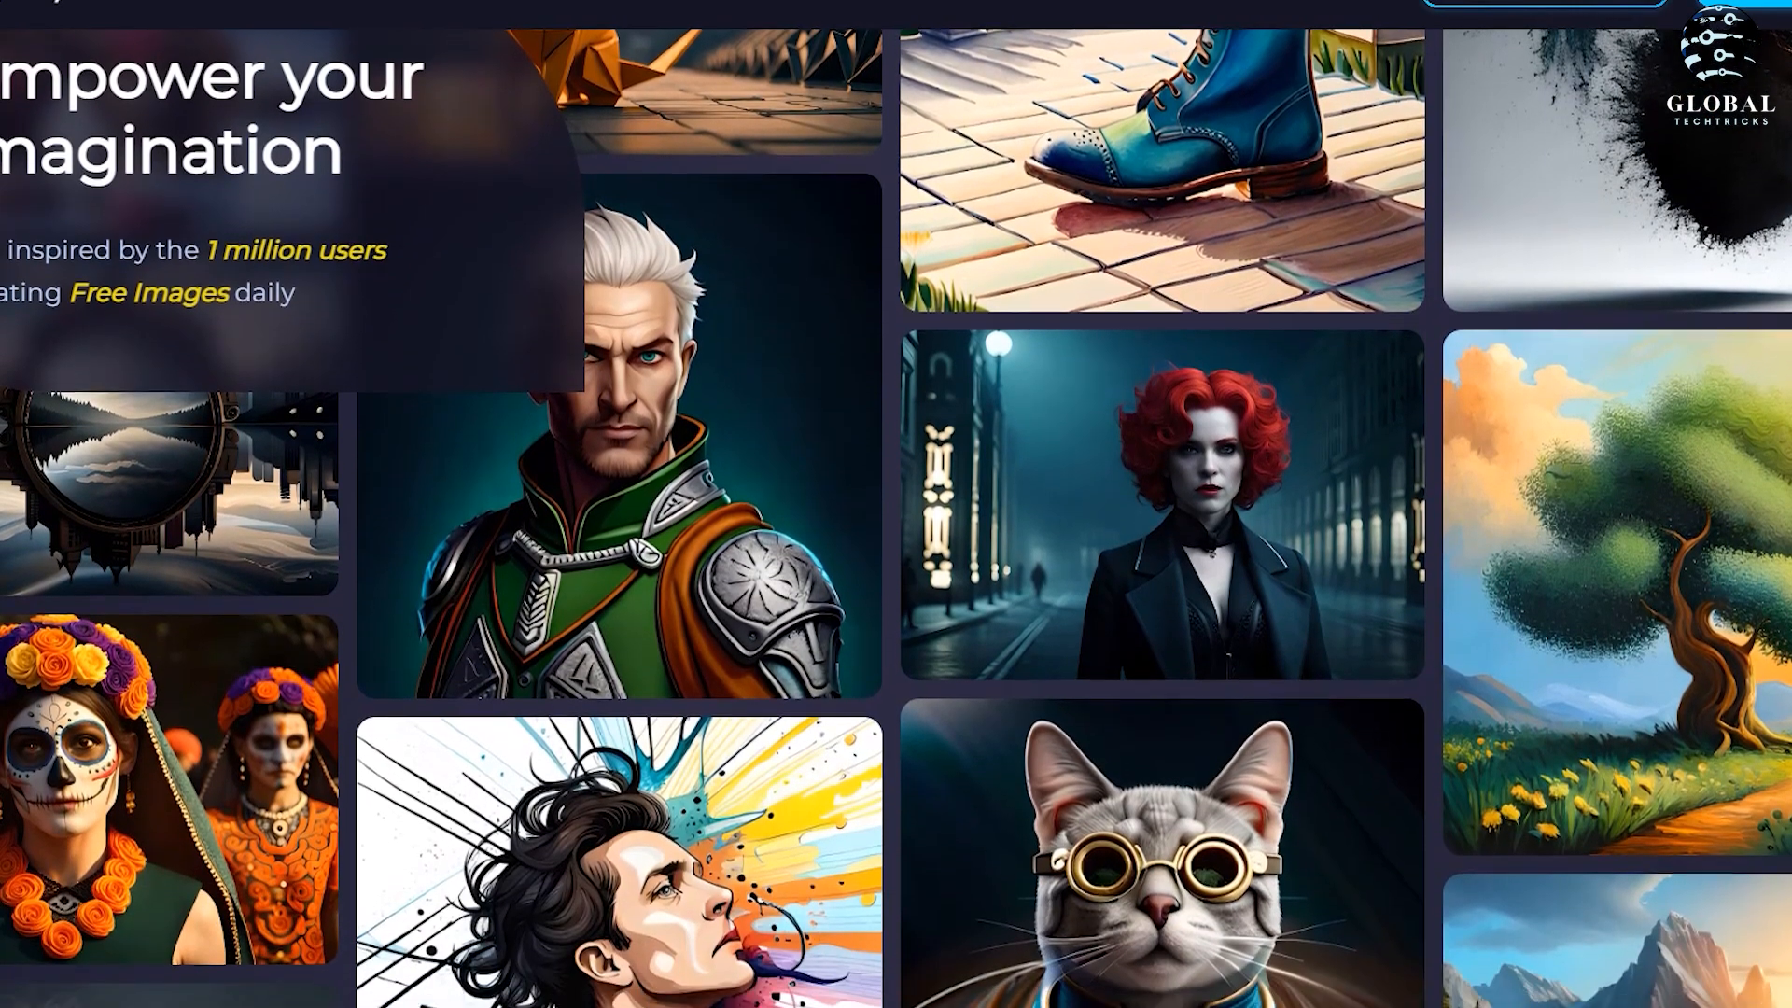
pyautogui.scroll(-3)
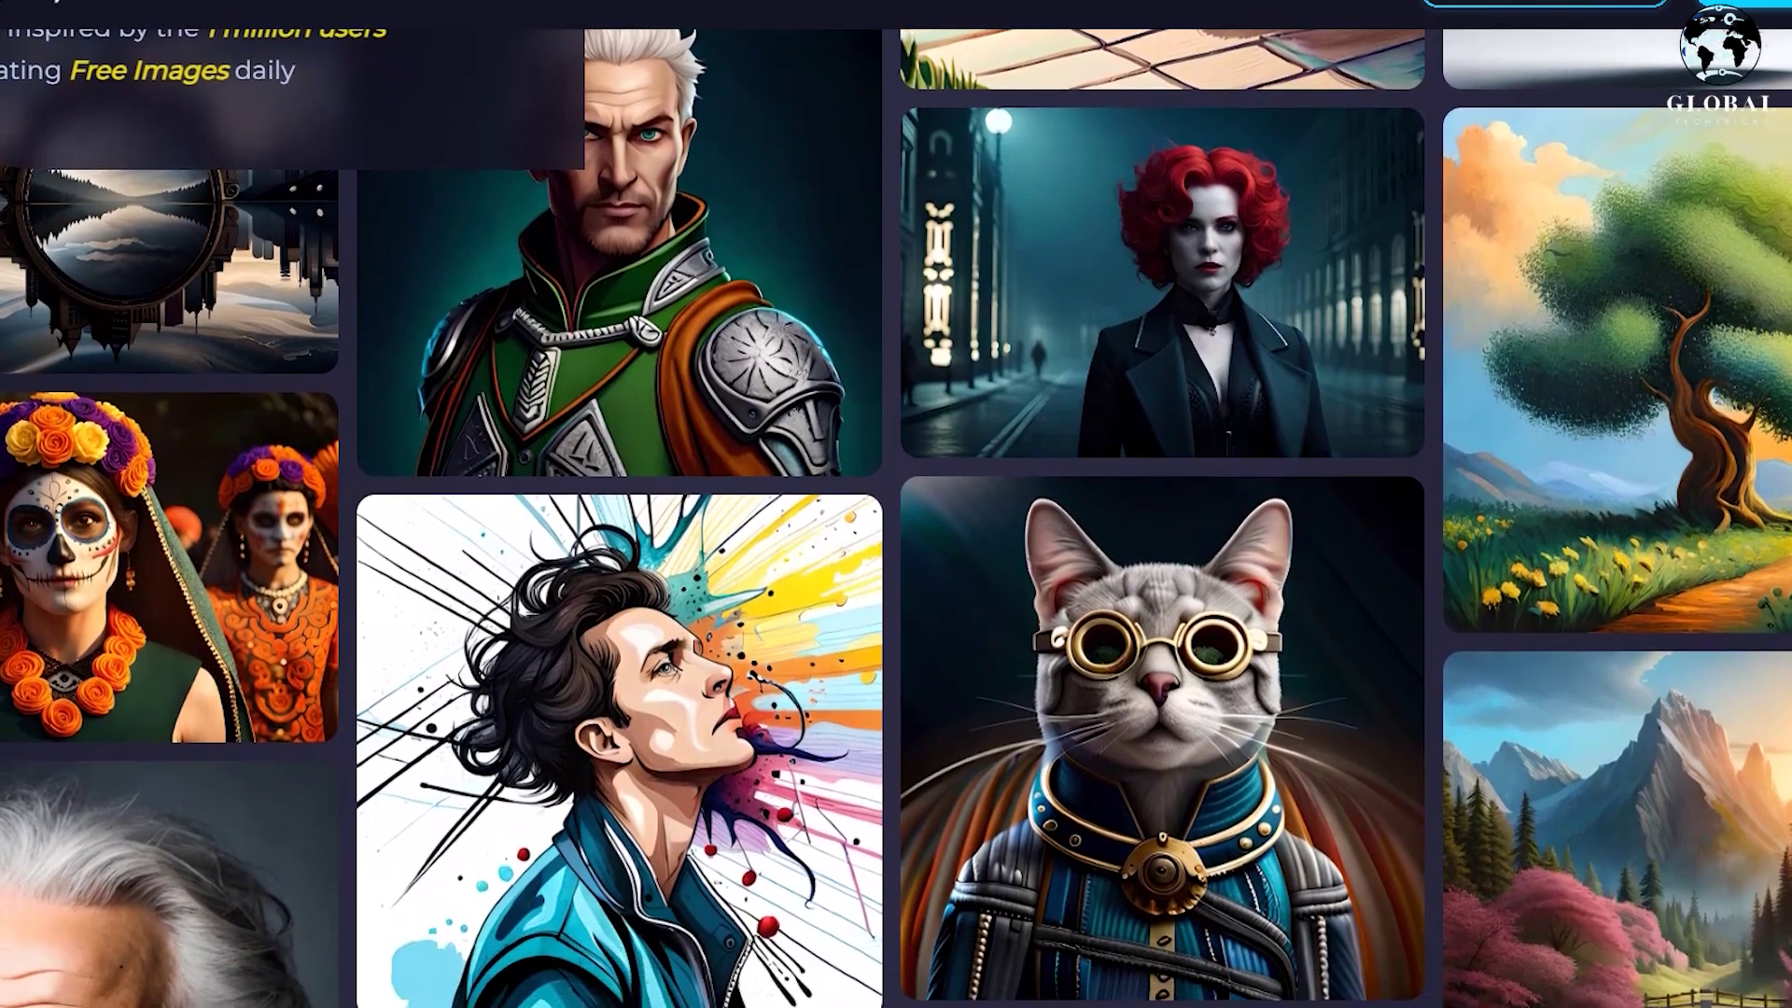
pyautogui.scroll(-3)
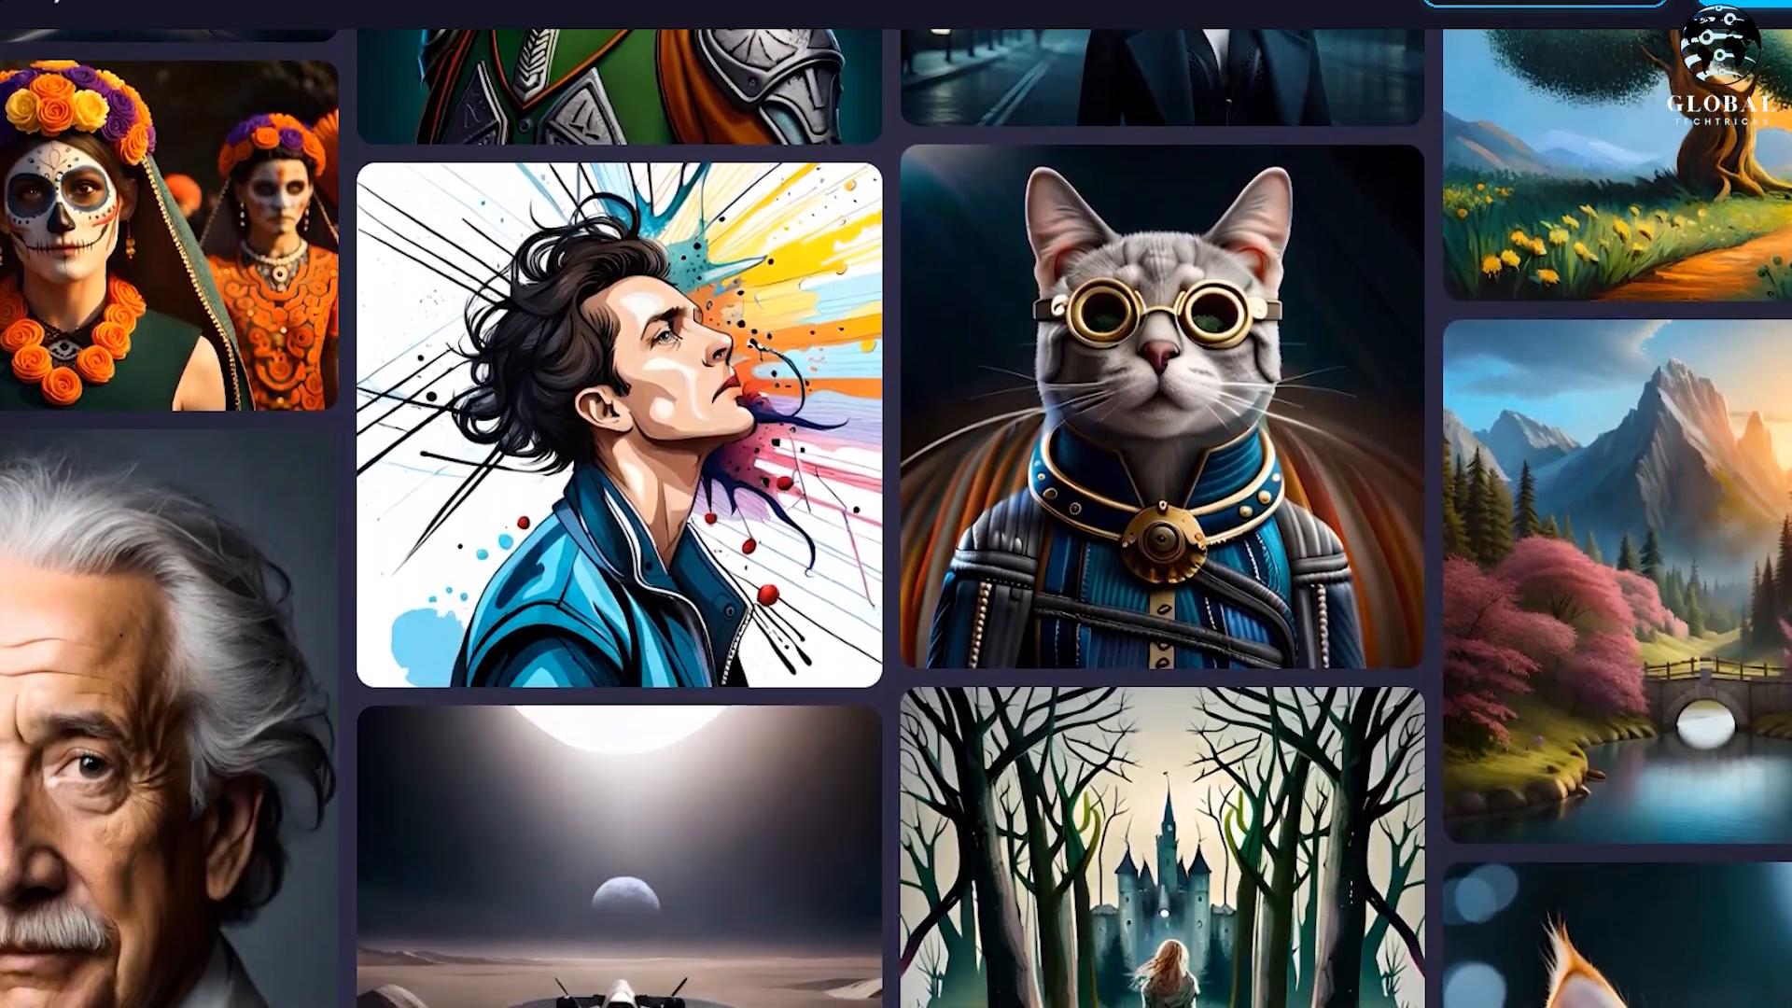
pyautogui.scroll(-3)
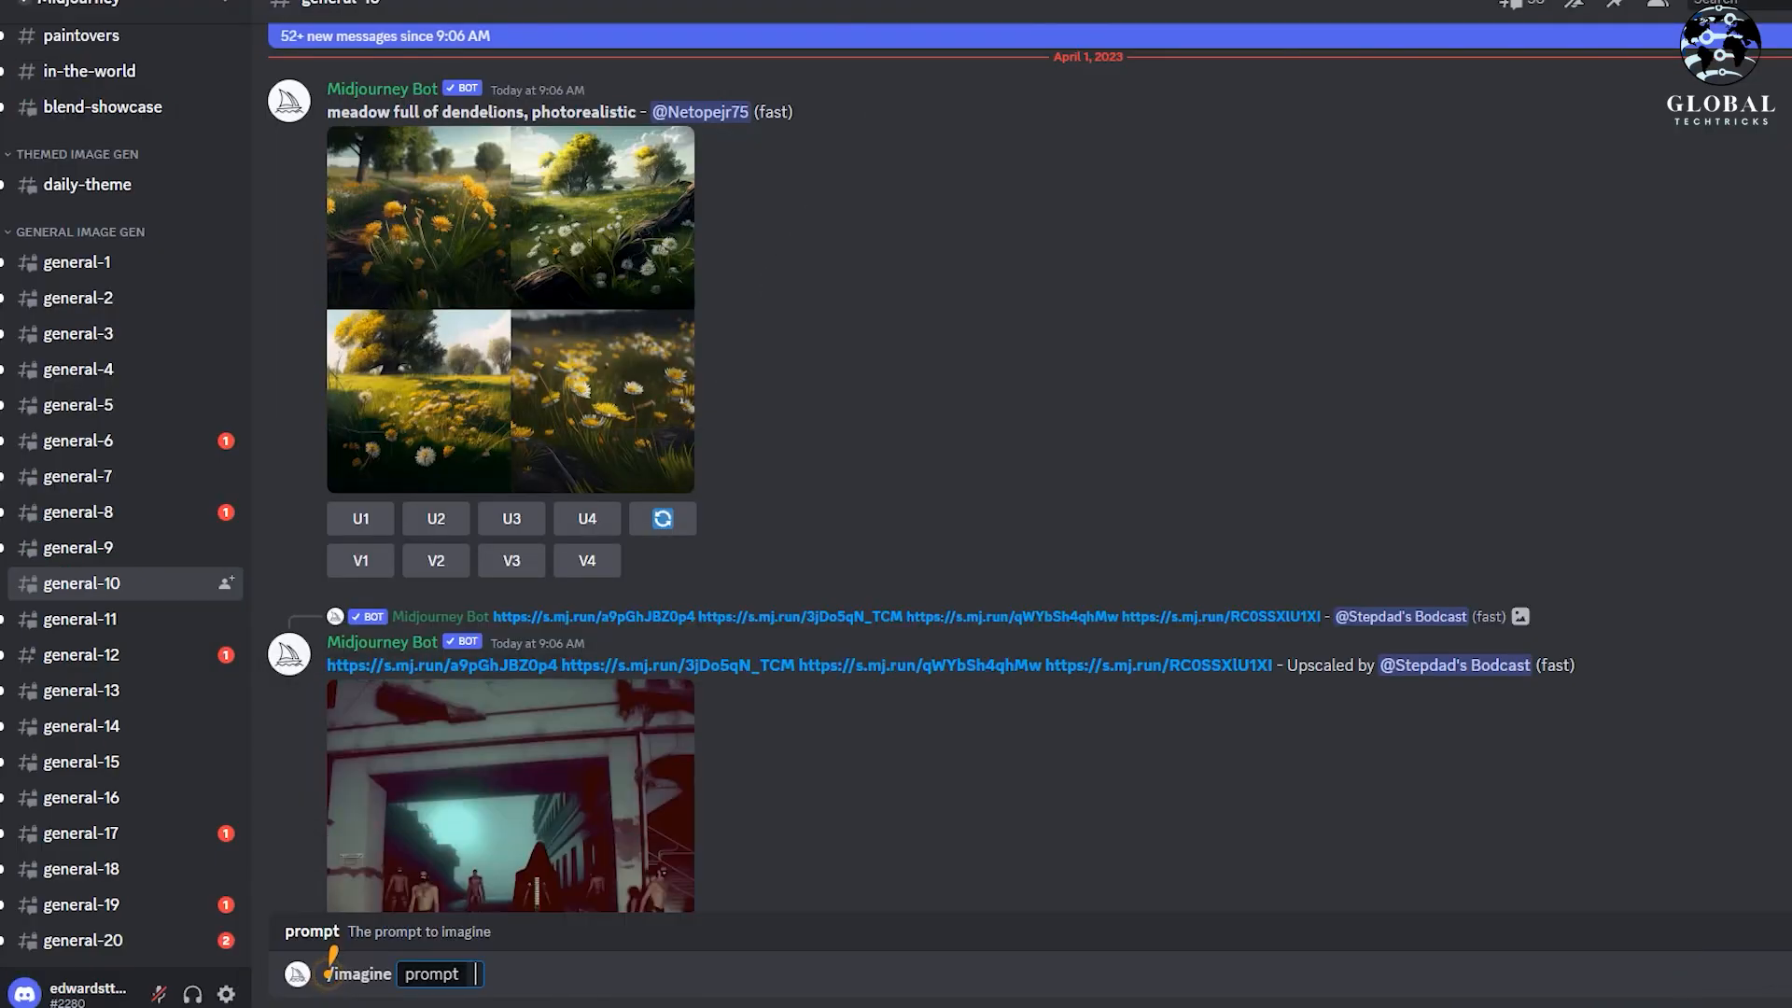
# Step: Scroll the Midjourney general channel through the bot's image grids and upscaled posts
pyautogui.scroll(-3)
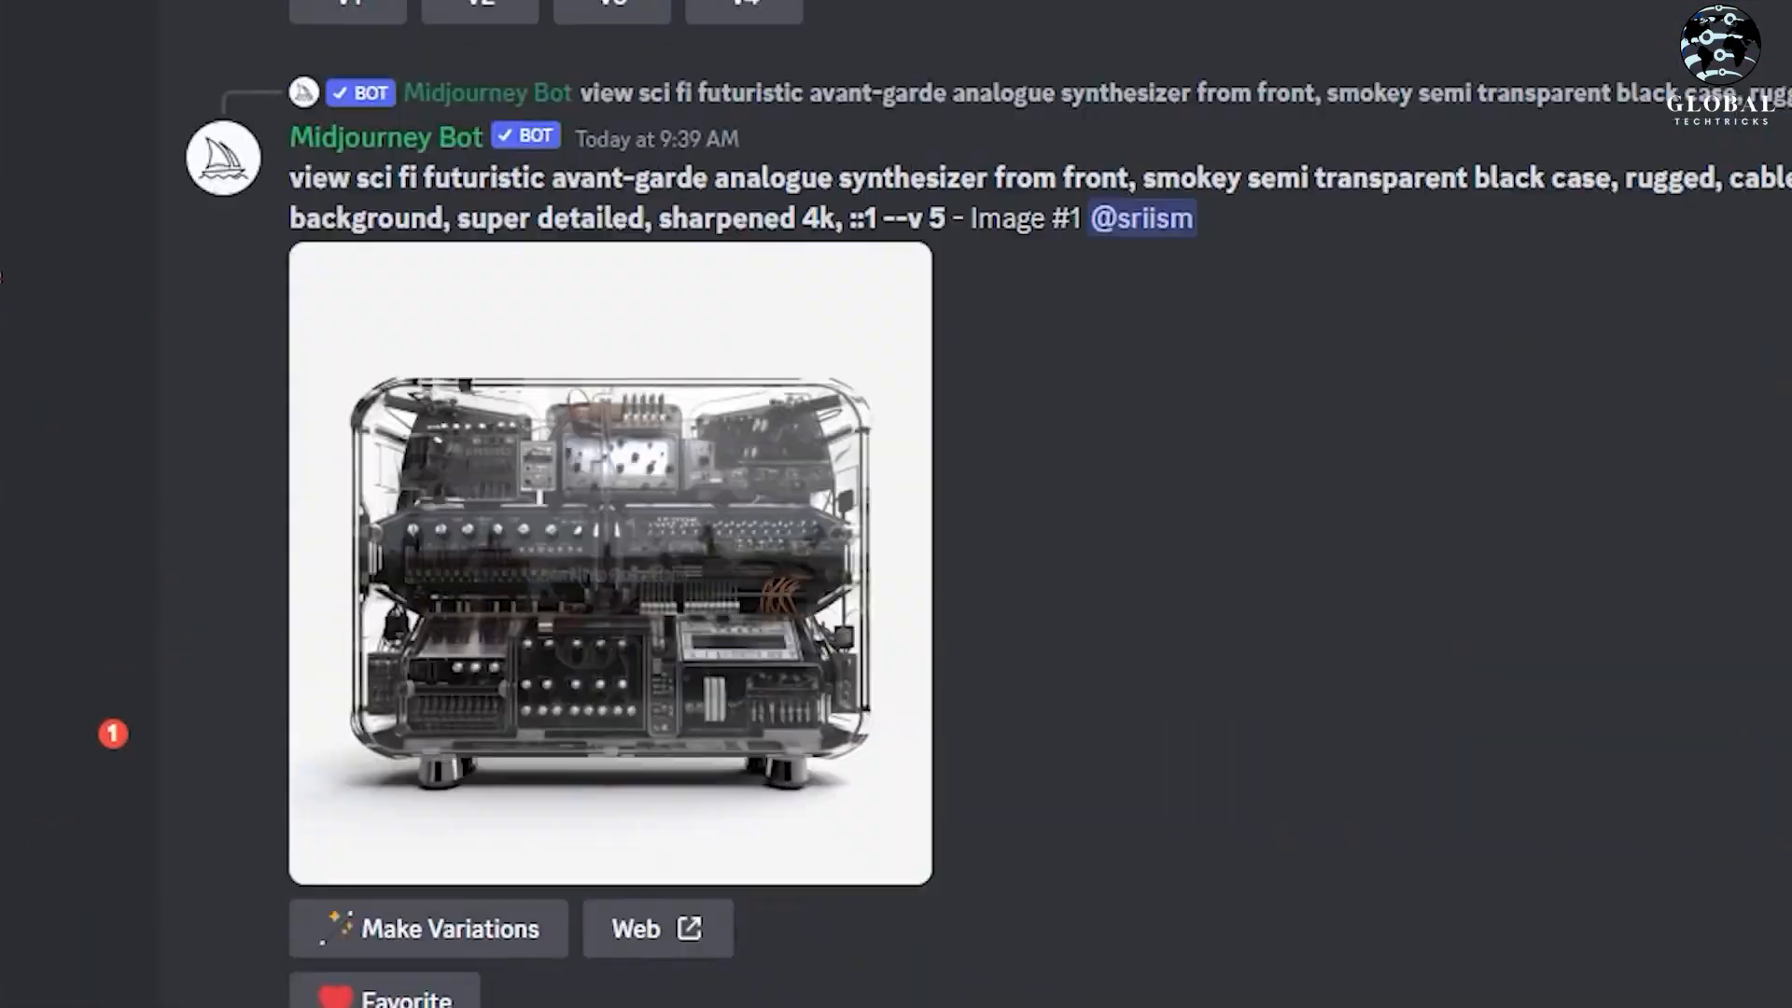
pyautogui.scroll(-3)
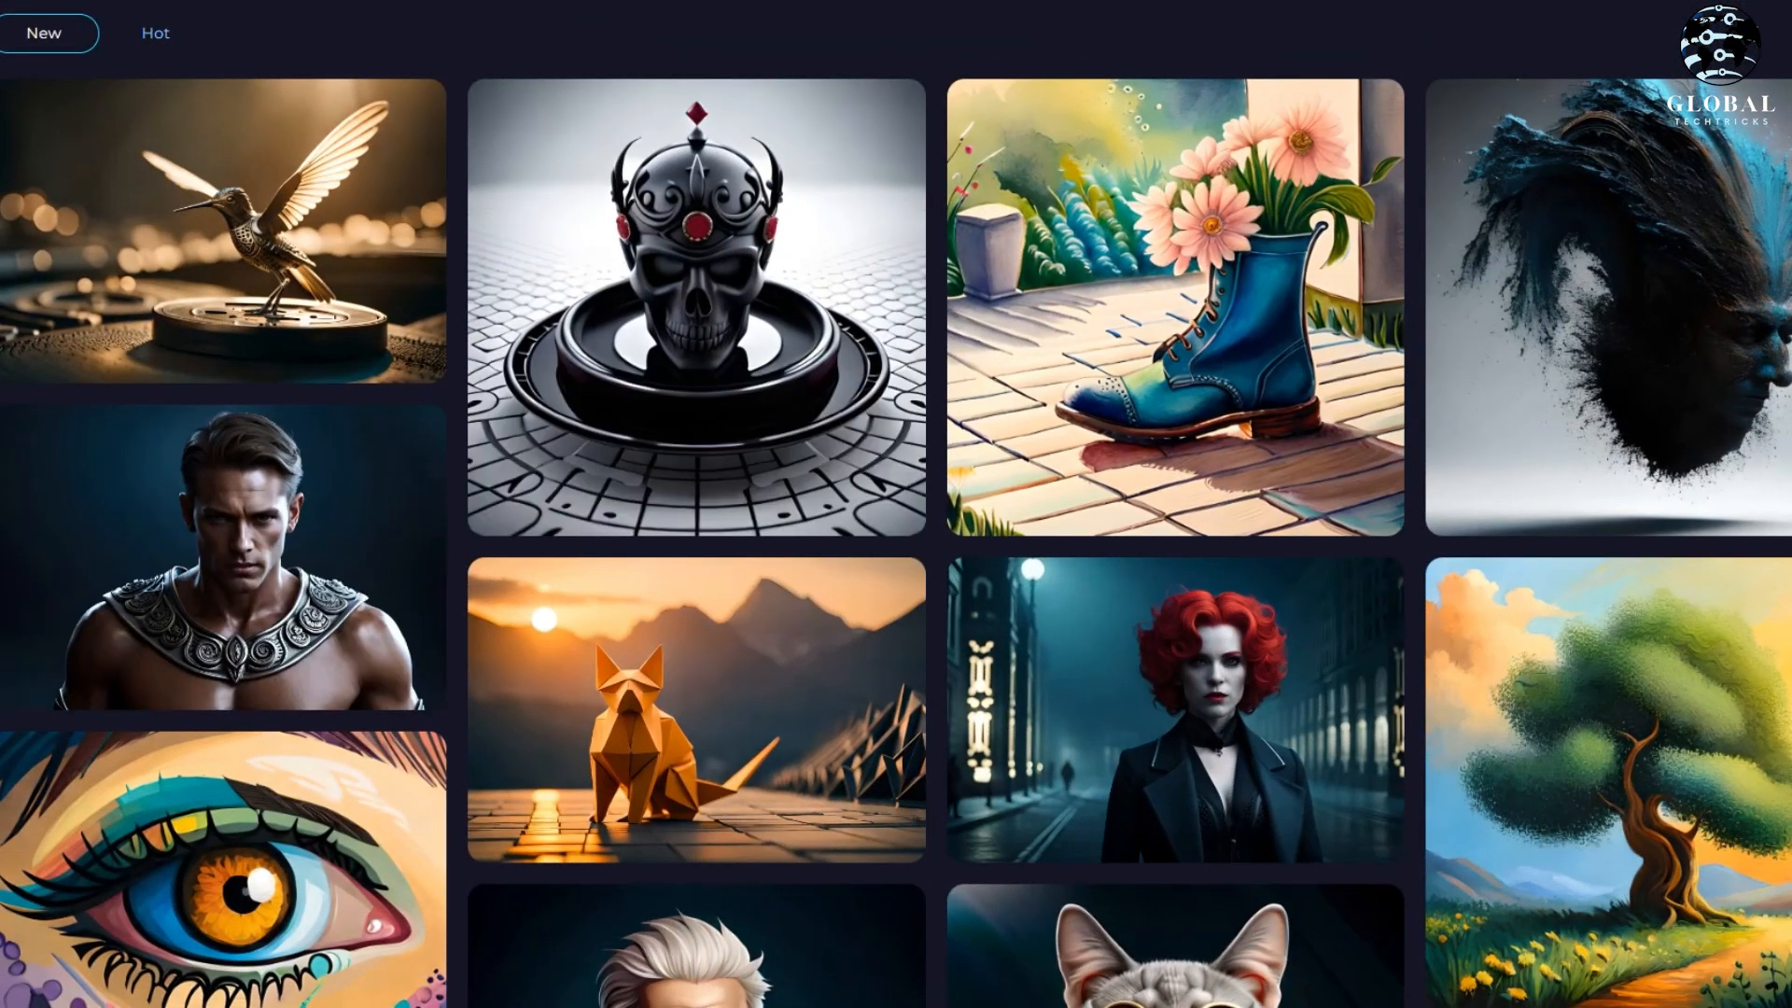
# Step: View the steampunk cat gallery card with its full prompt, then close its details
pyautogui.scroll(-3)
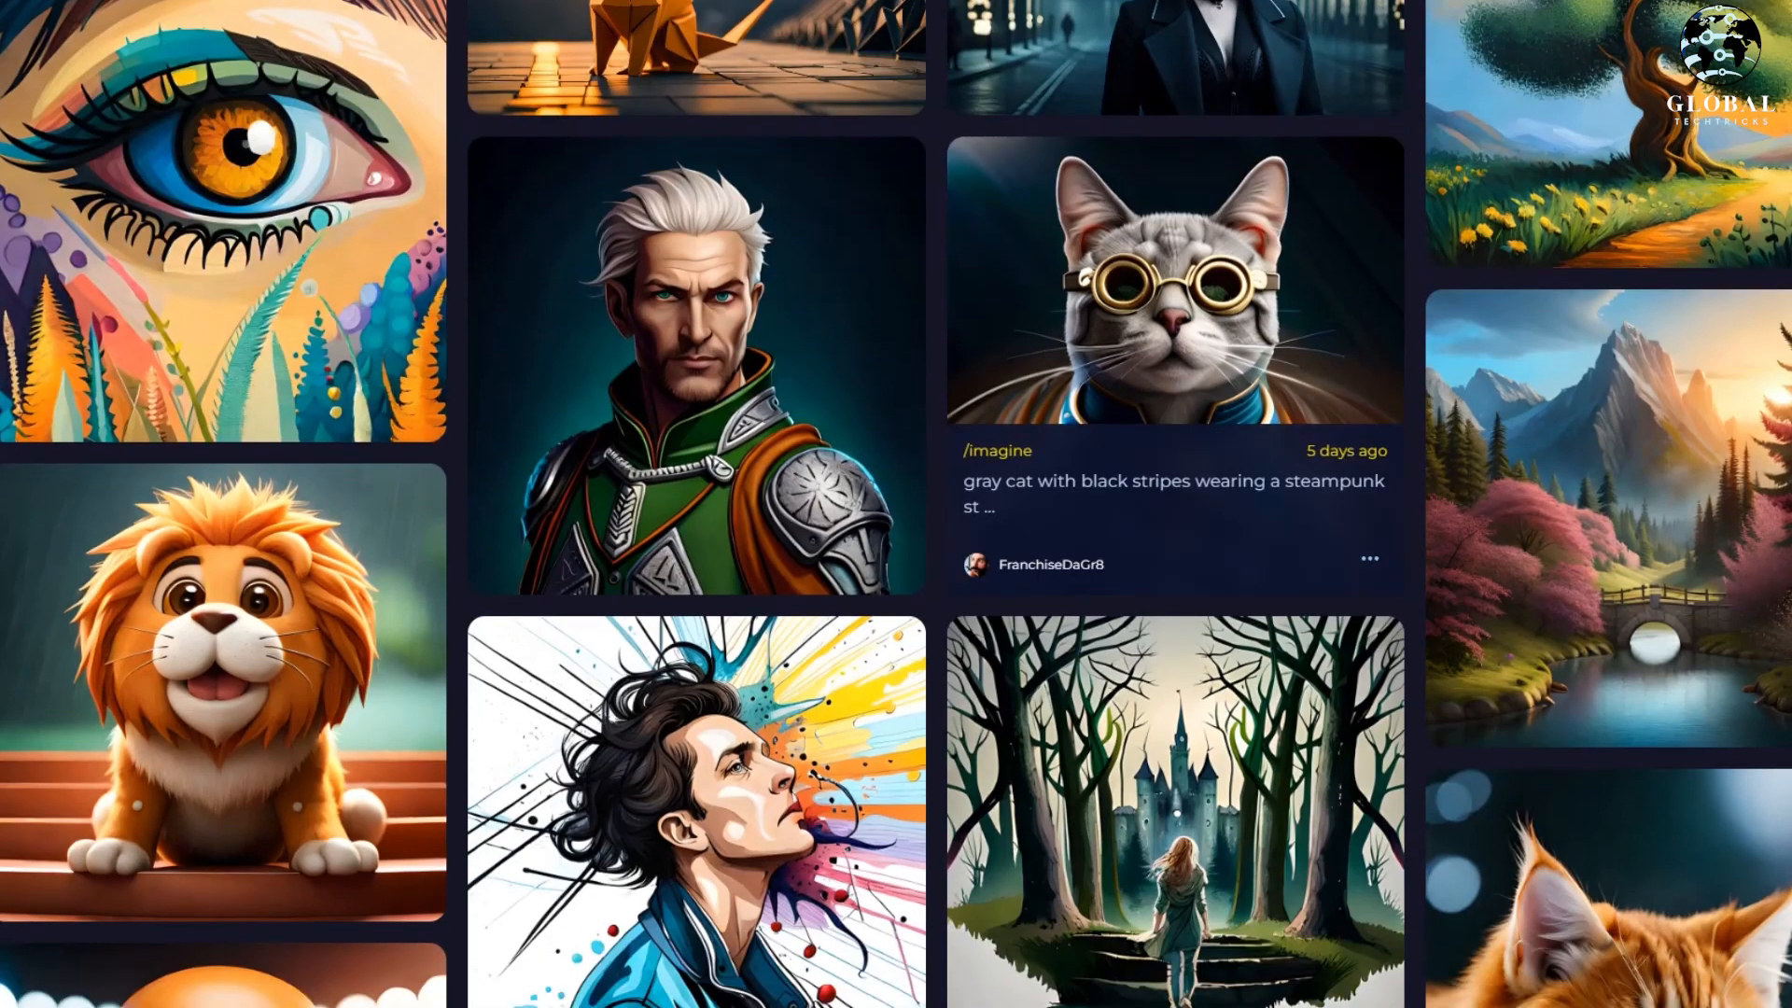
pyautogui.click(1173, 278)
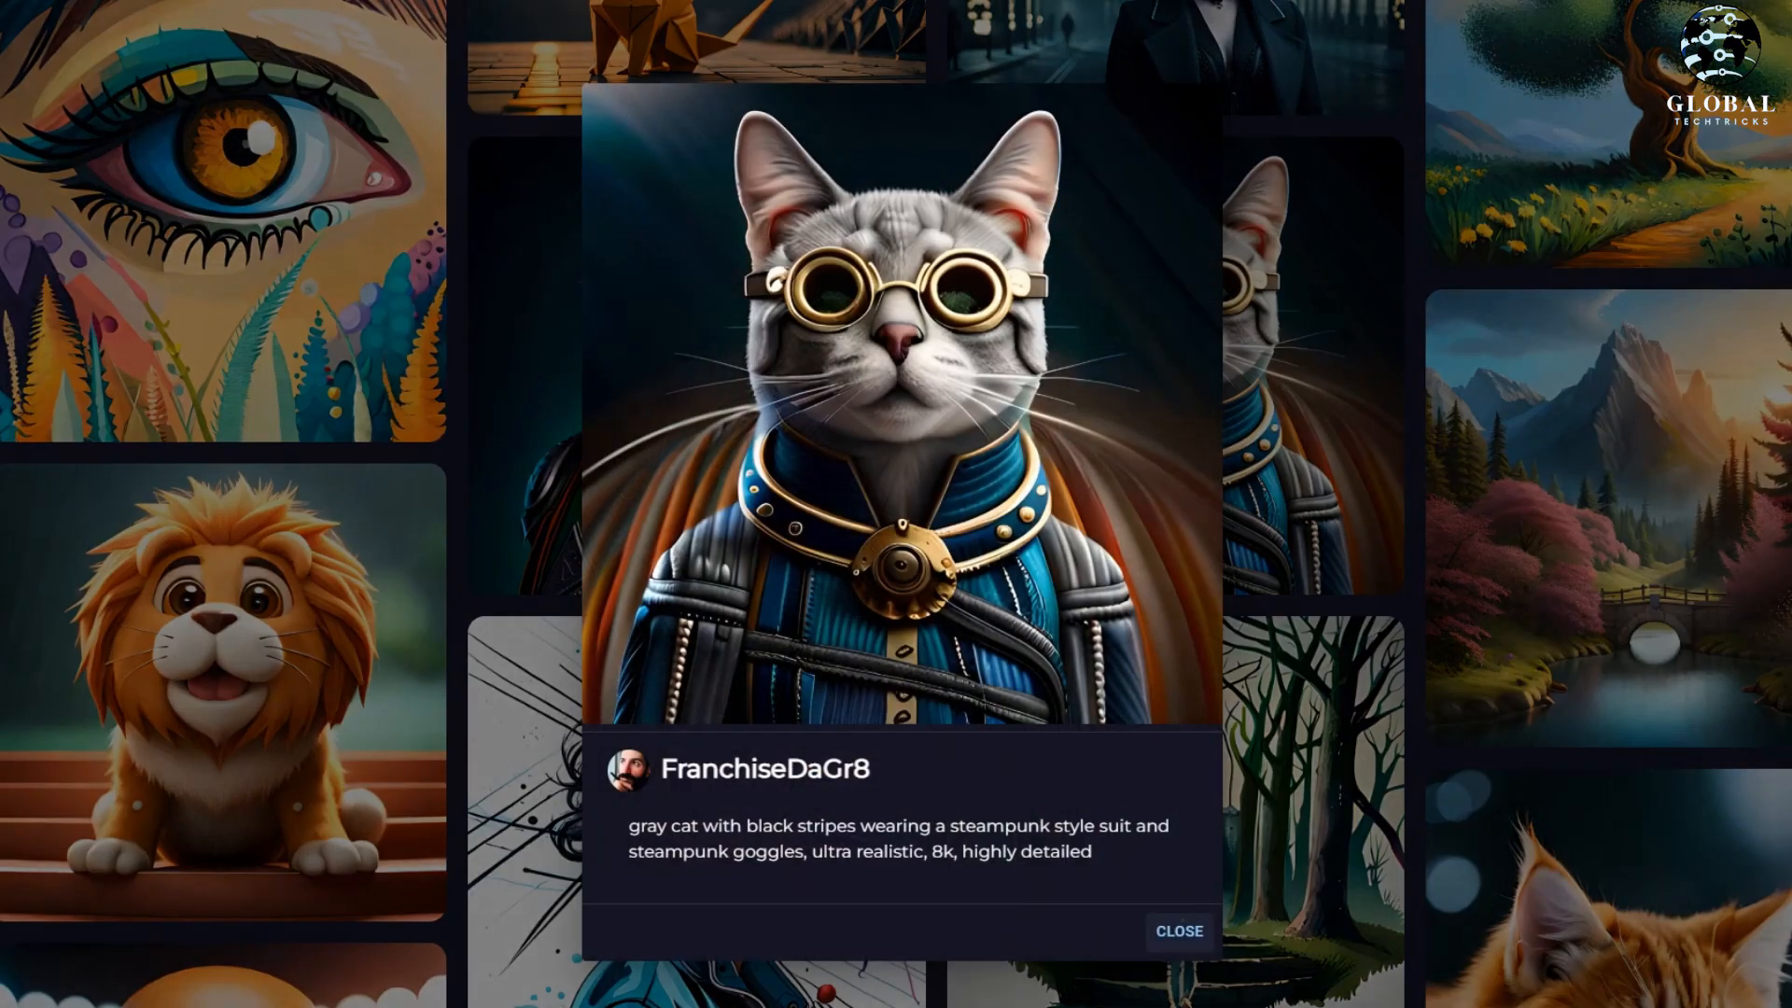
pyautogui.click(1178, 931)
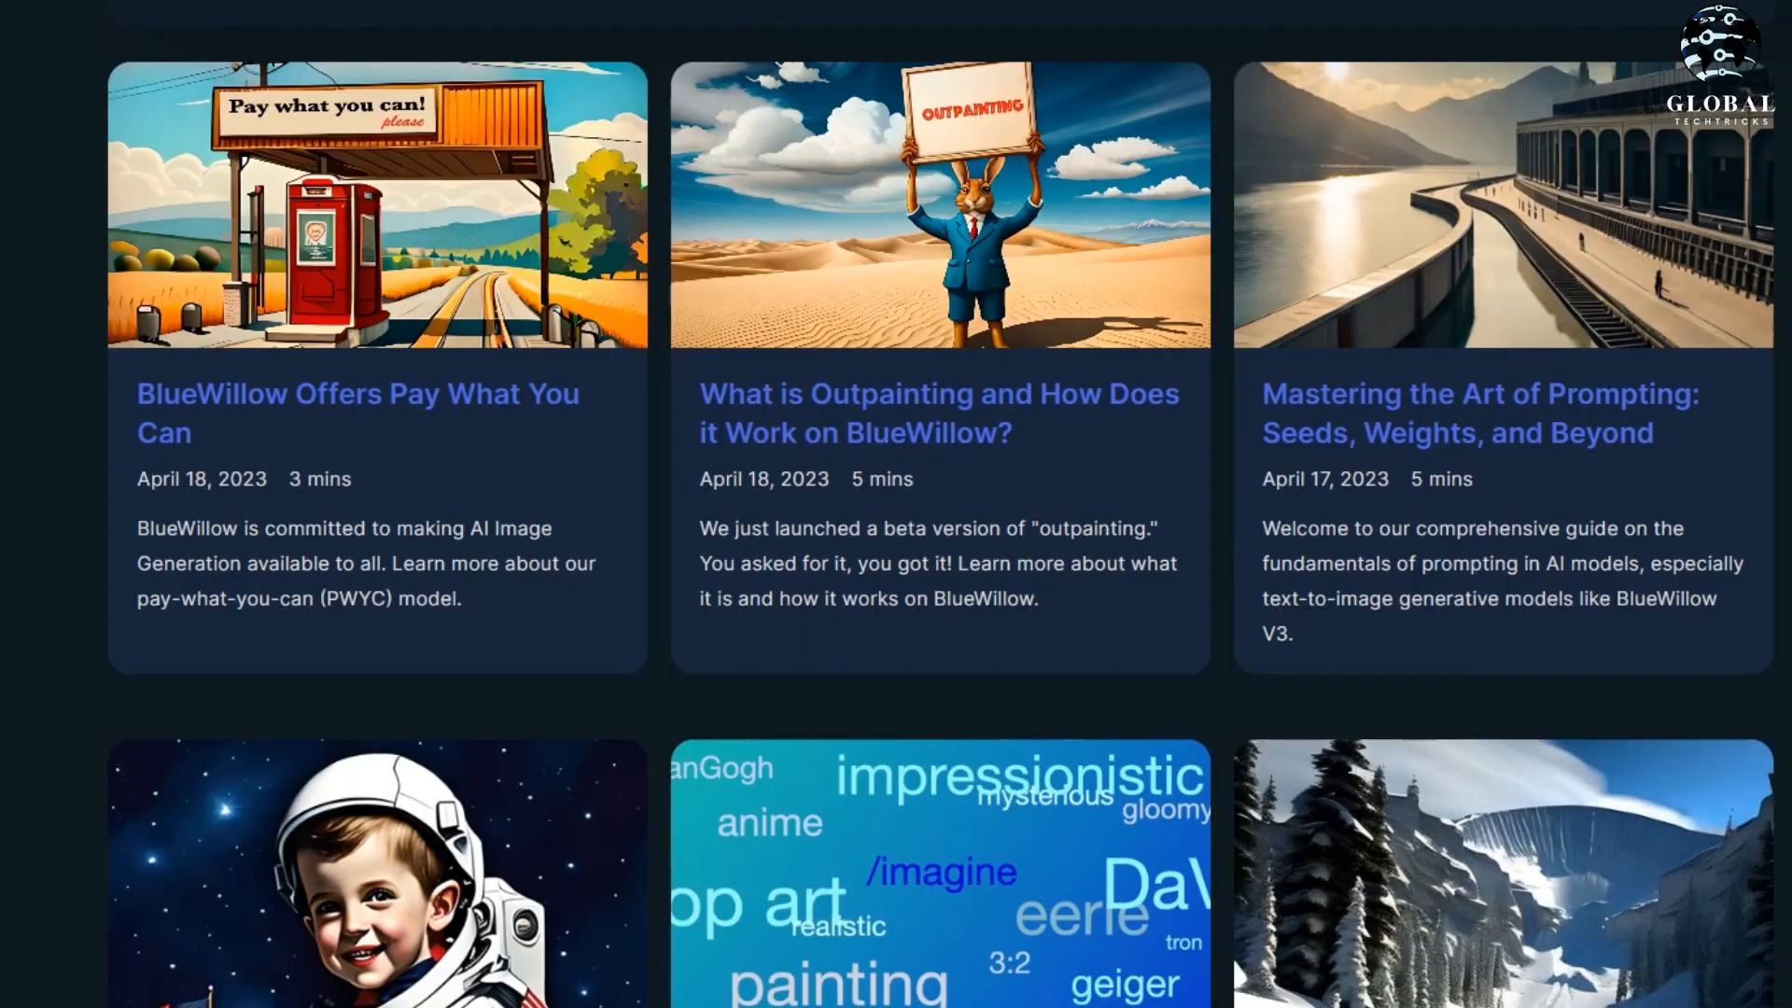
# Step: Scroll the BlueWillow blog through the article cards on prompting, outpainting and AI graphics
pyautogui.scroll(-3)
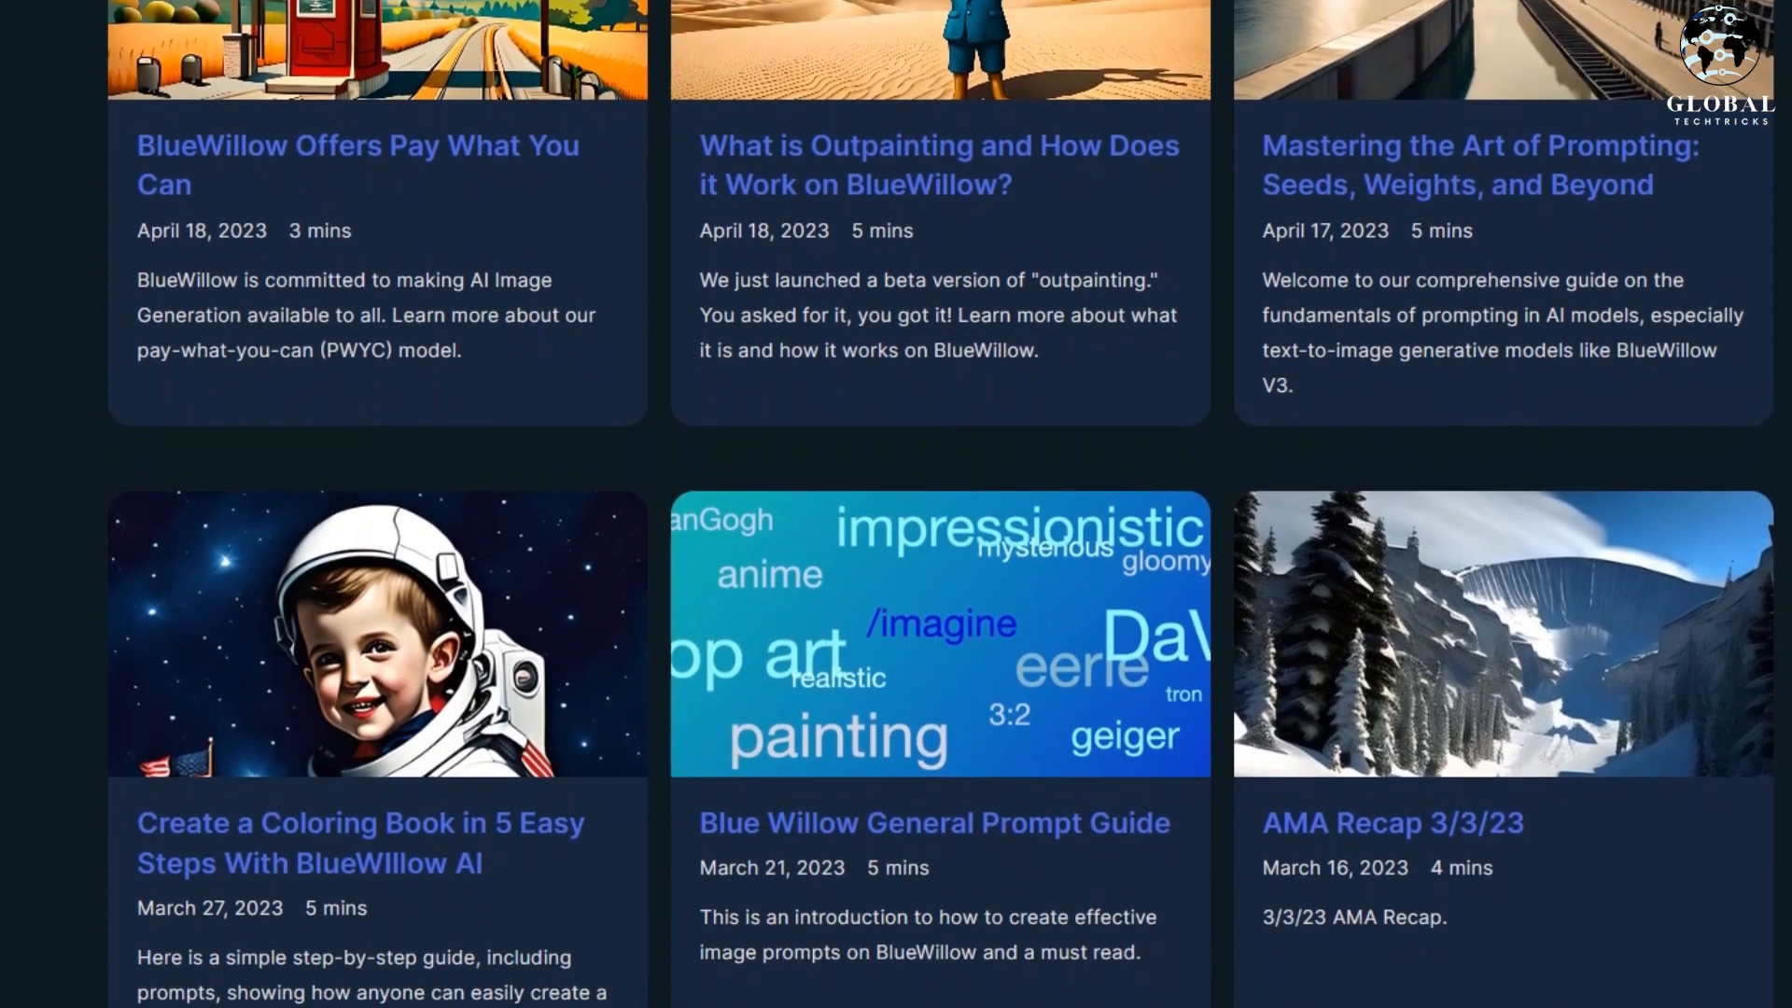
pyautogui.scroll(-3)
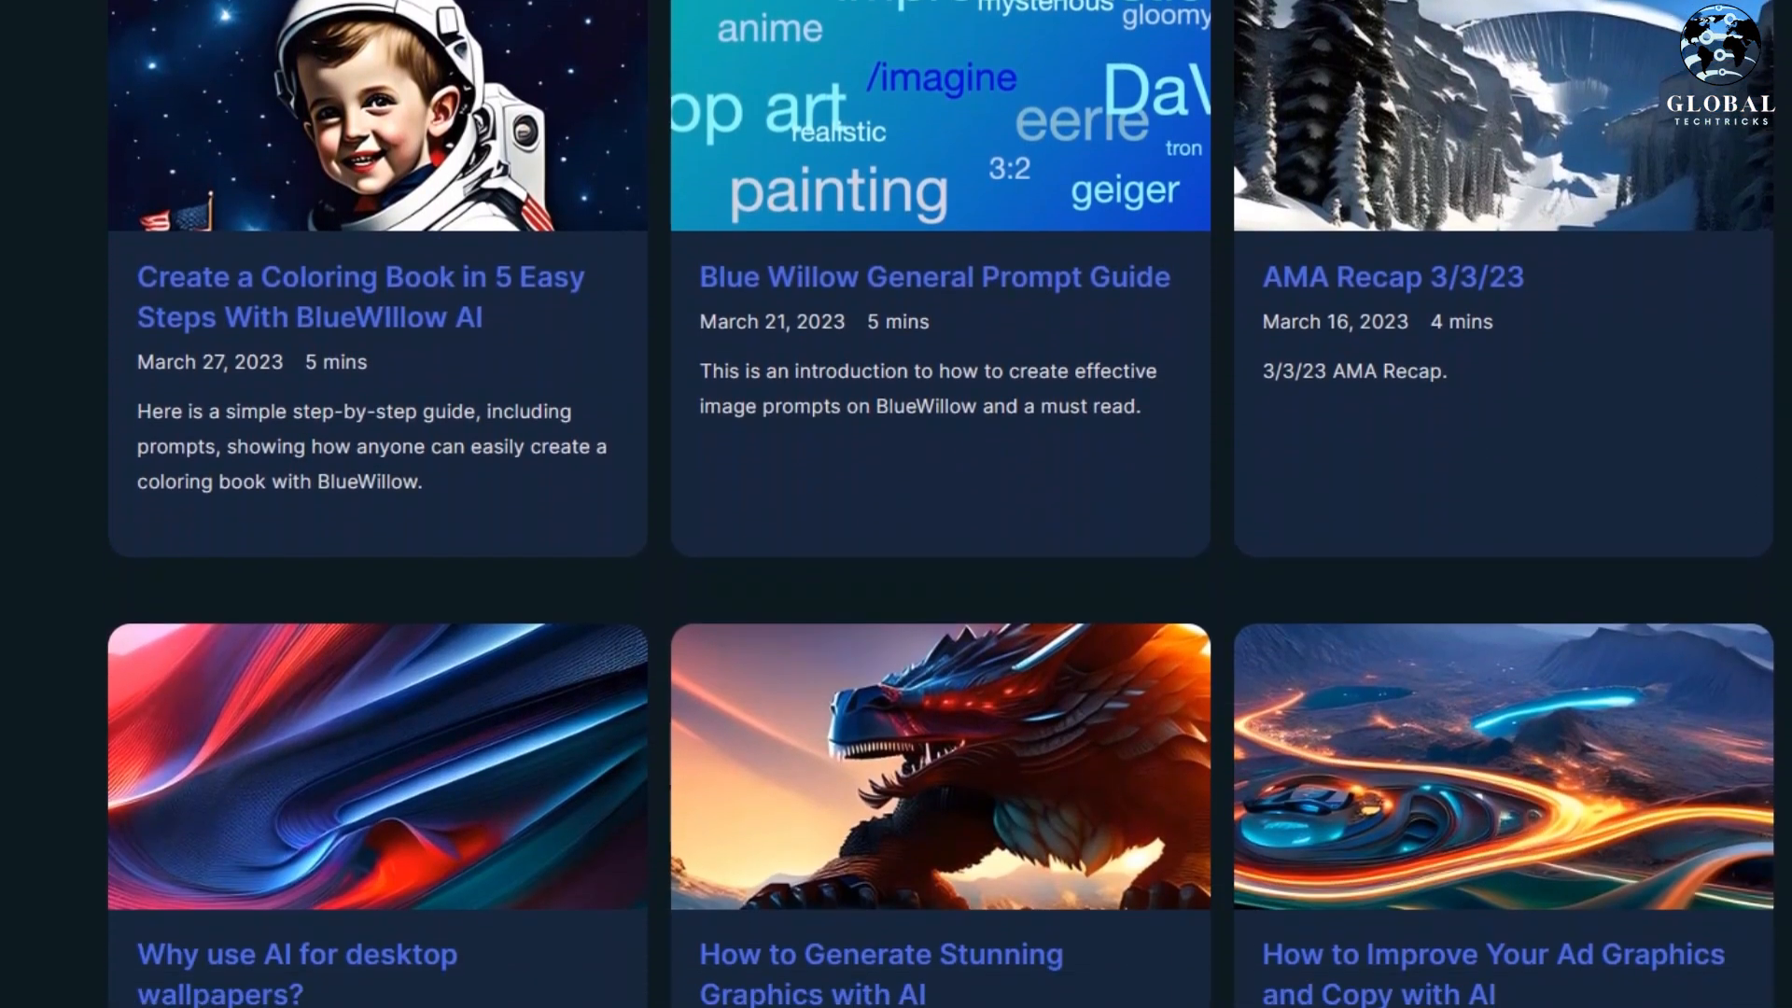
pyautogui.scroll(-3)
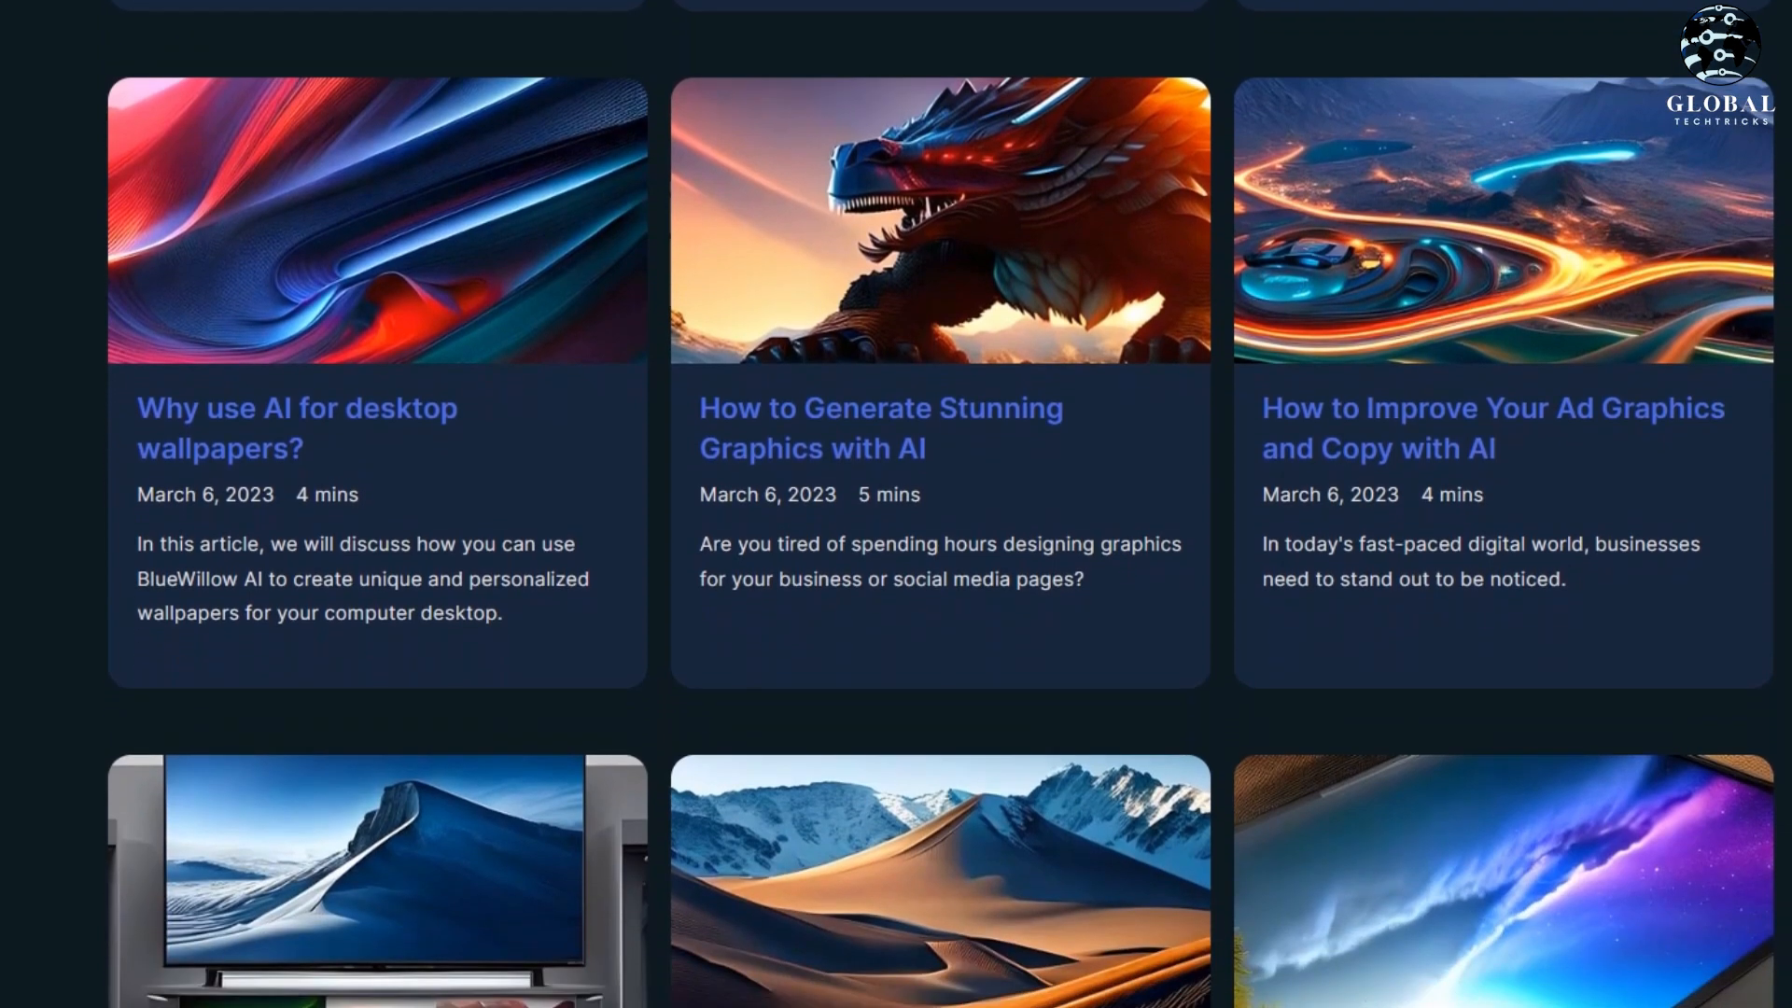
pyautogui.scroll(-3)
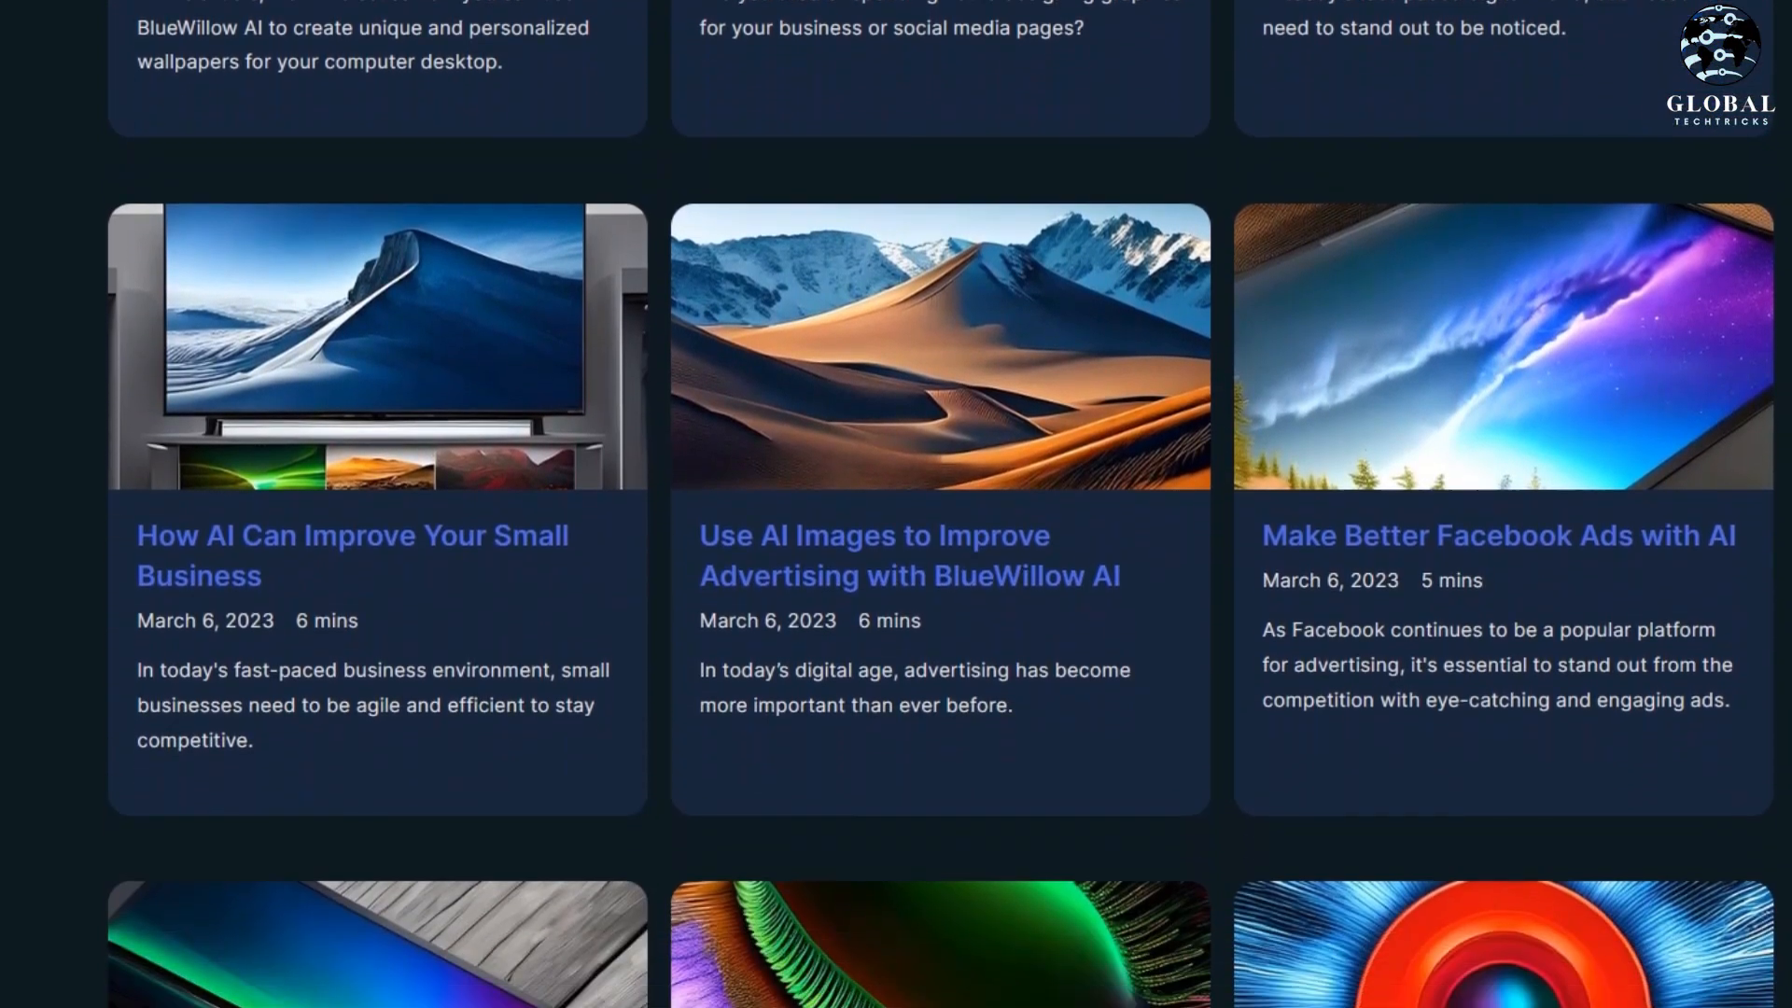
pyautogui.scroll(-3)
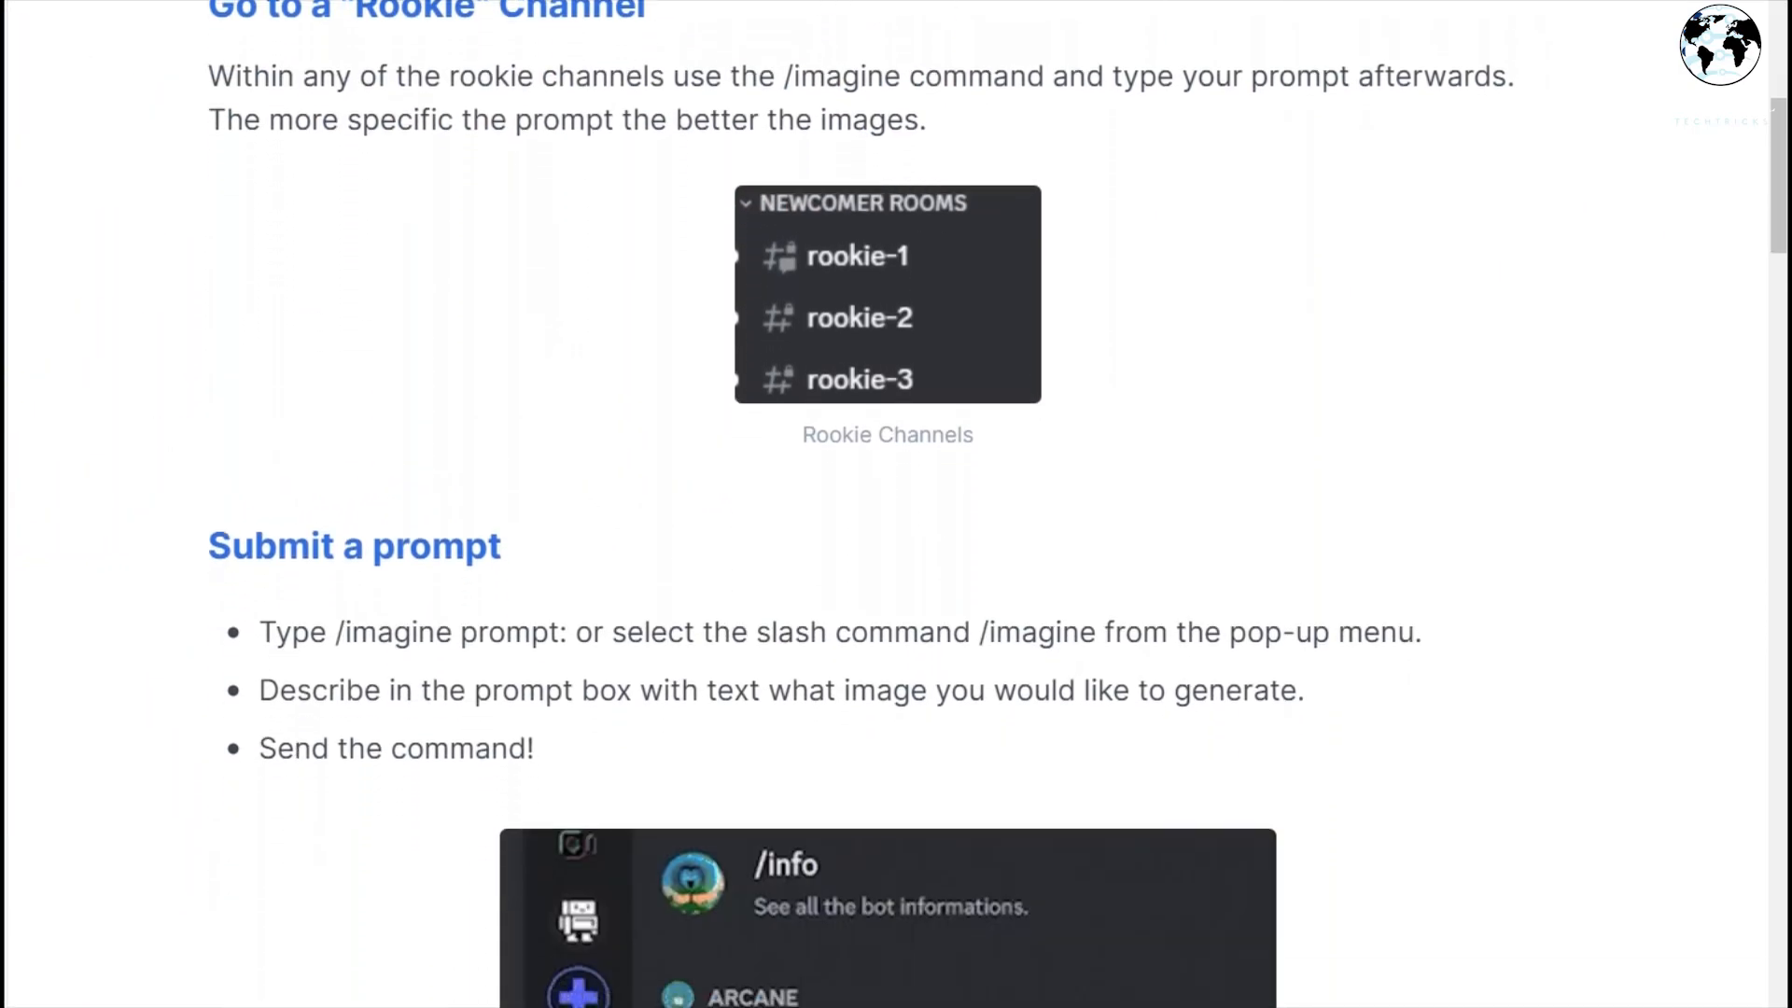
# Step: Scroll the guide past 'Submit a prompt' and 'Receive four images' to 'Upscale or Create Variations'
pyautogui.scroll(-3)
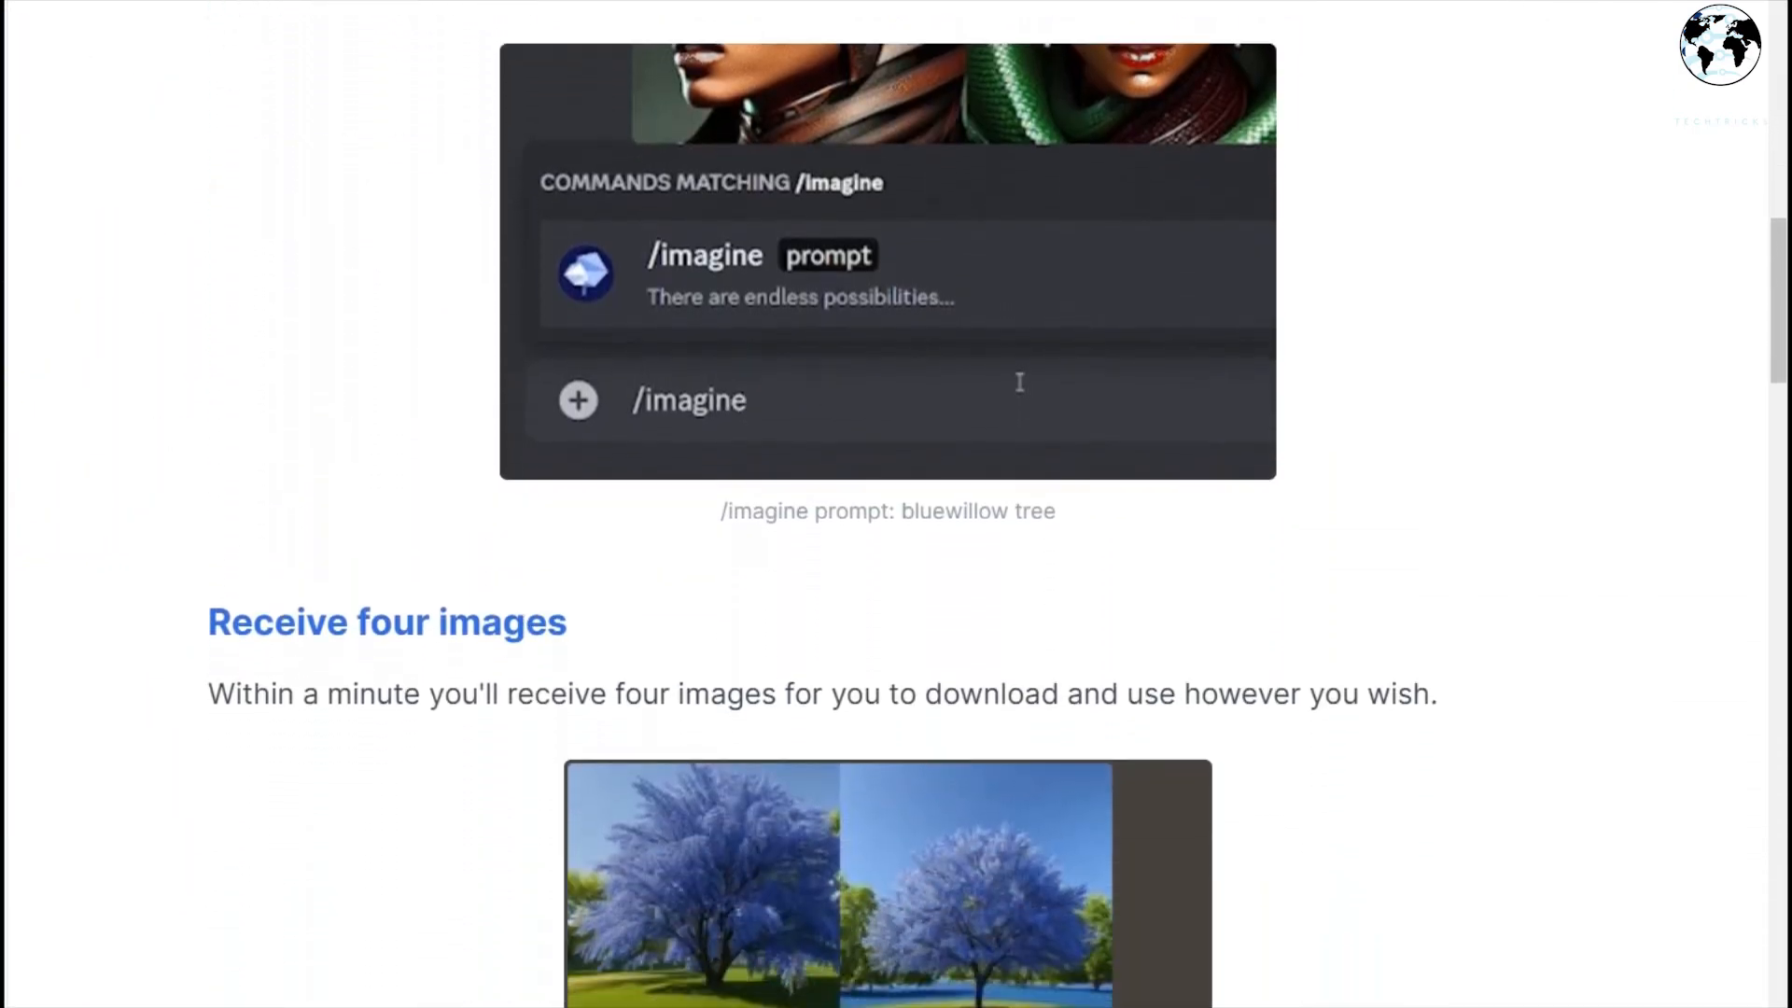
pyautogui.scroll(-3)
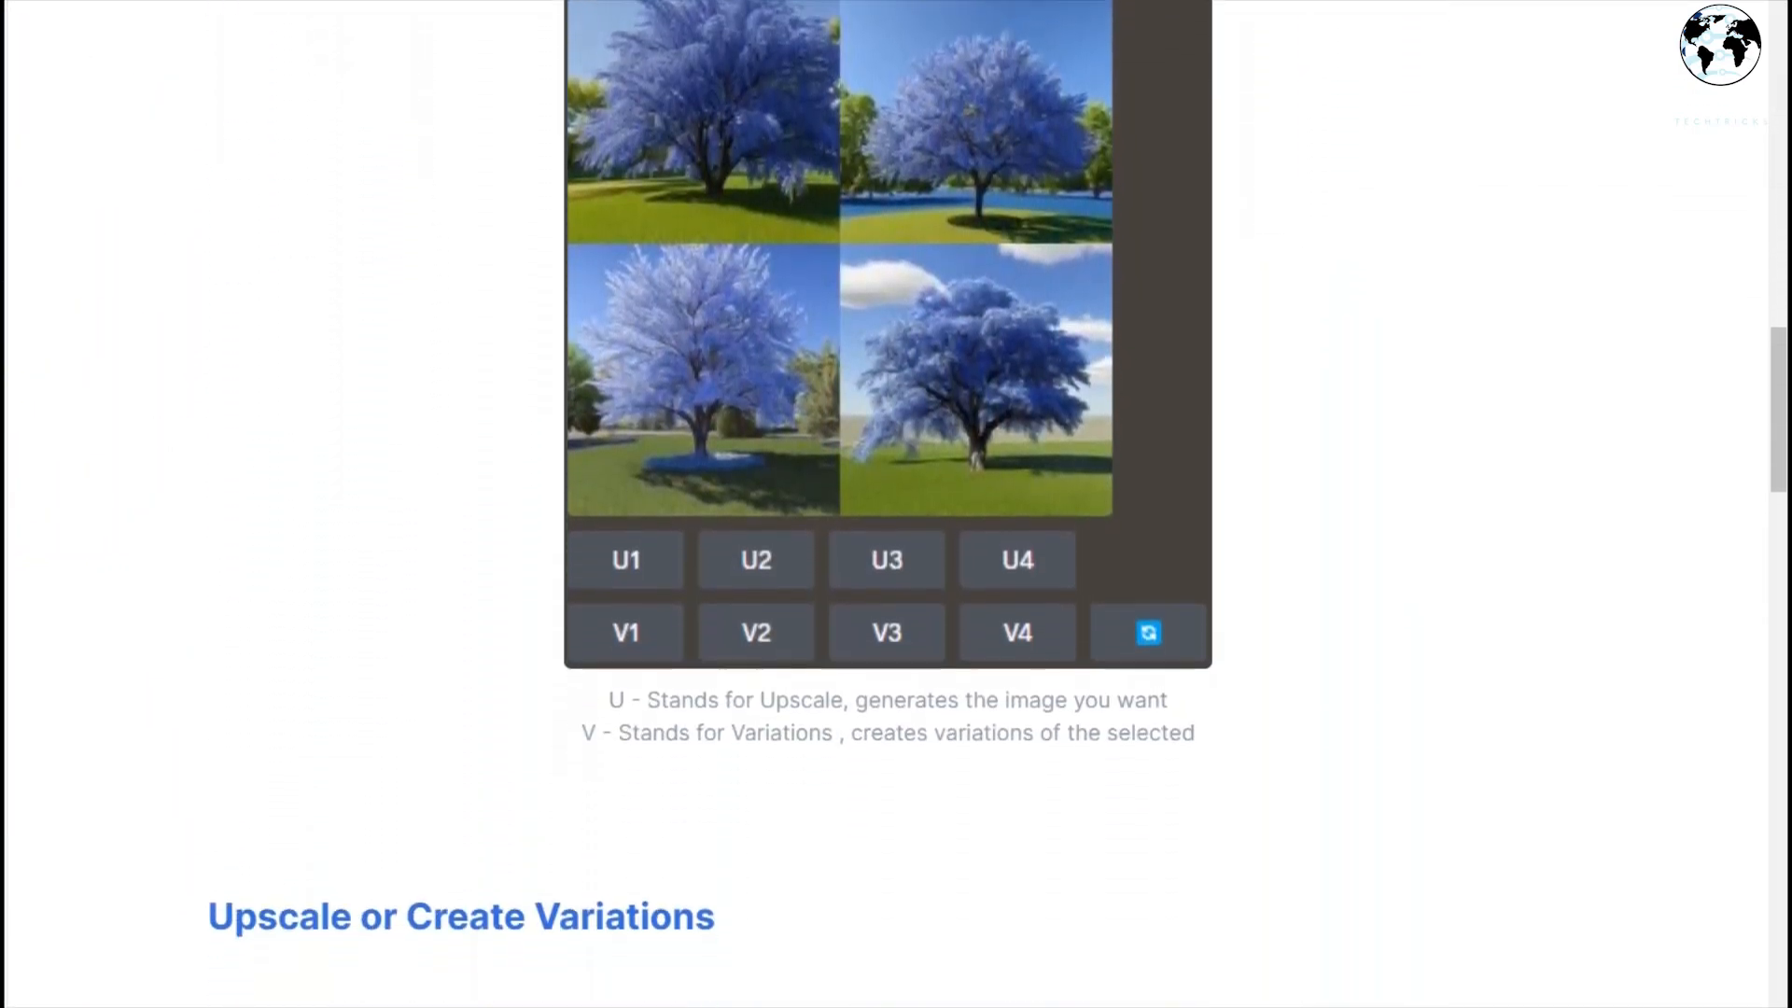
pyautogui.scroll(-3)
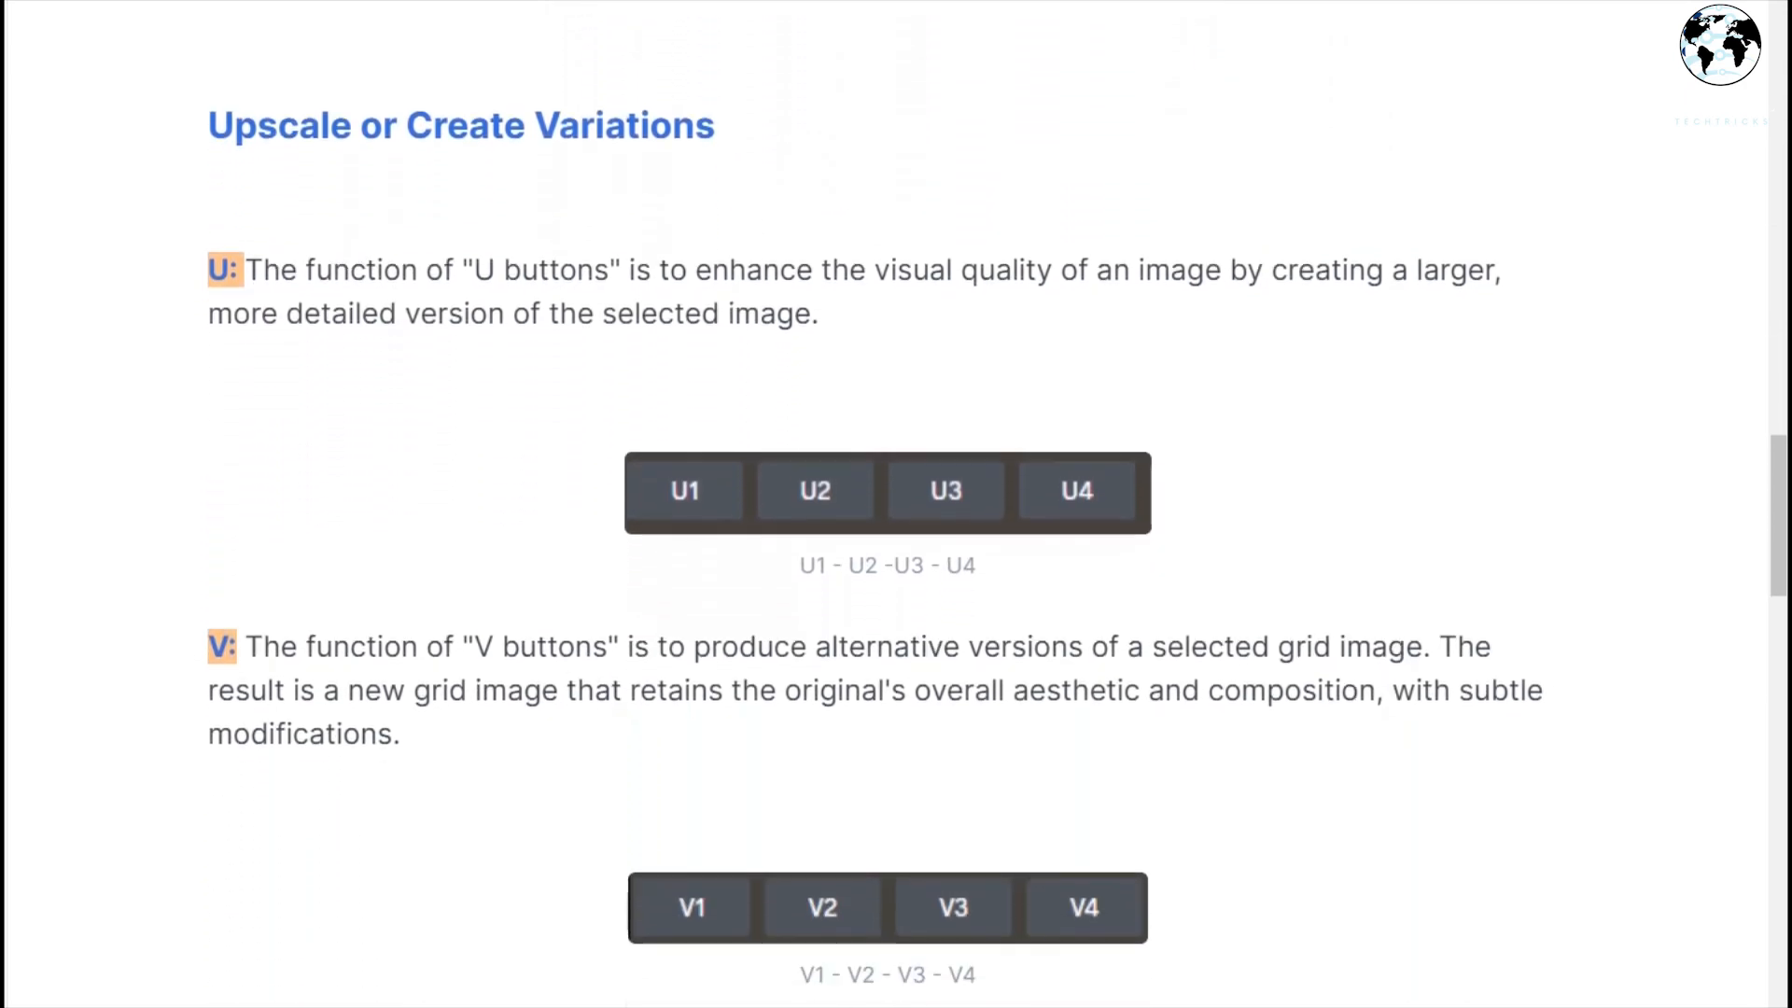
pyautogui.scroll(-3)
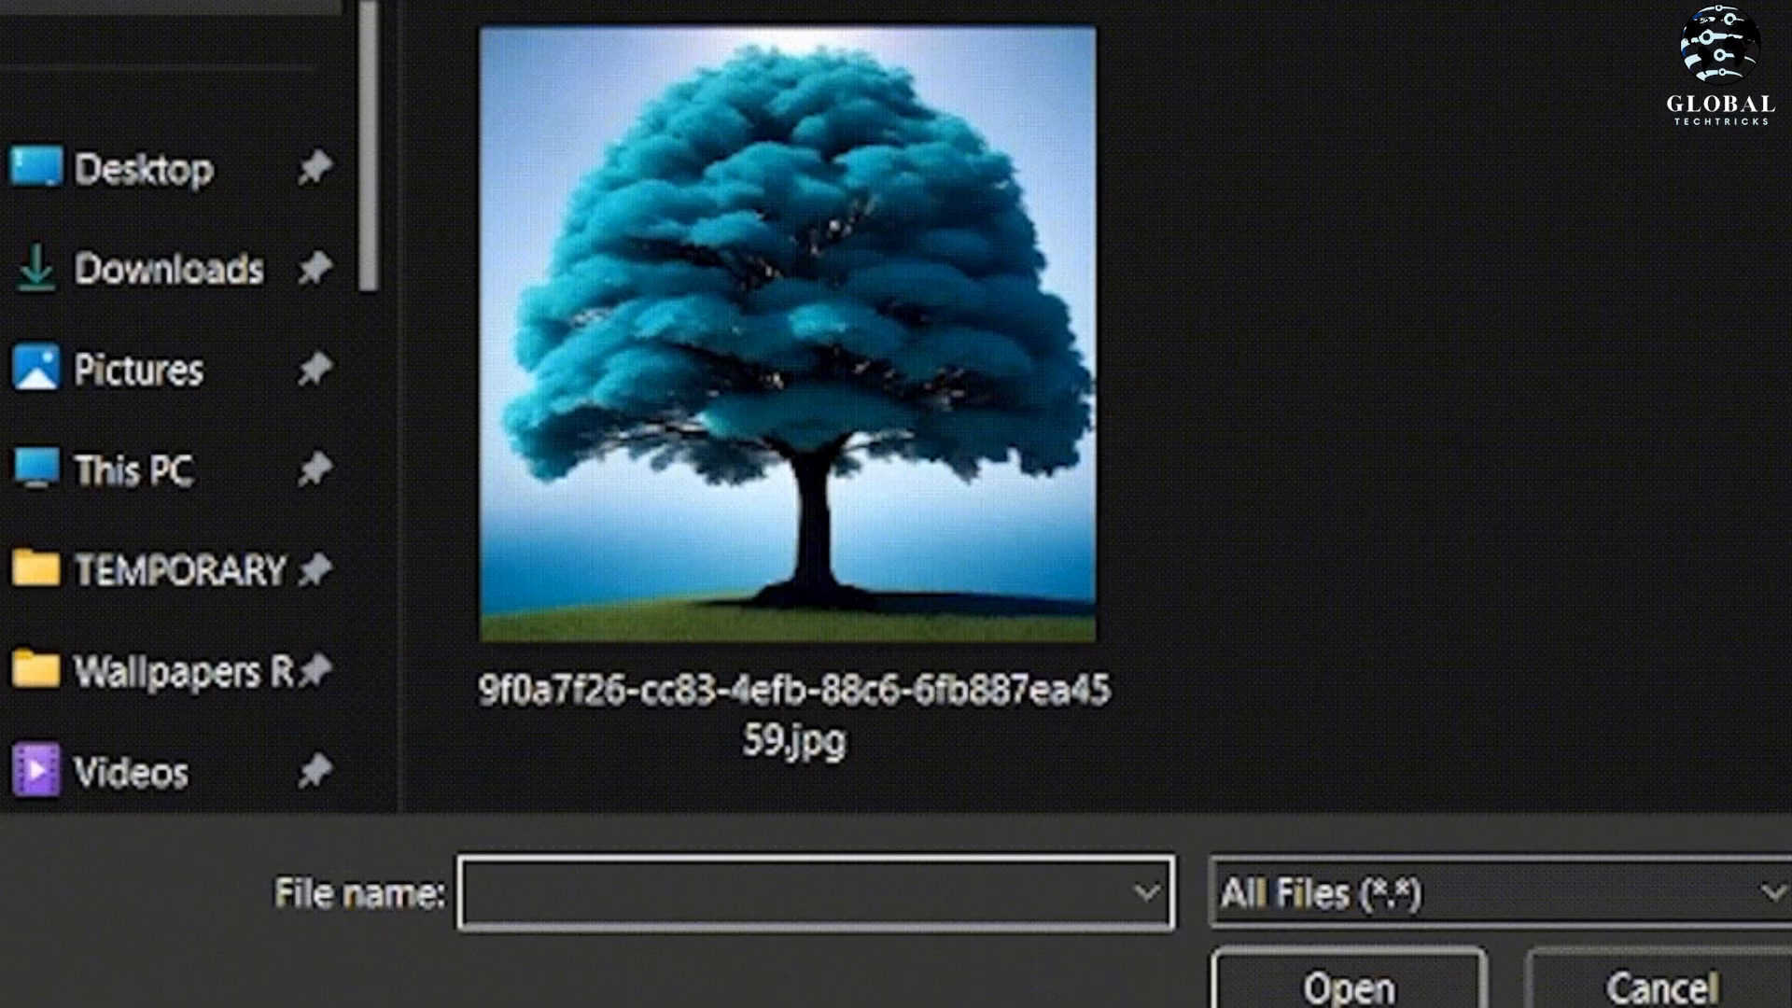
# Step: Select the blue tree JPG thumbnail in the Open dialog and open it
pyautogui.click(791, 333)
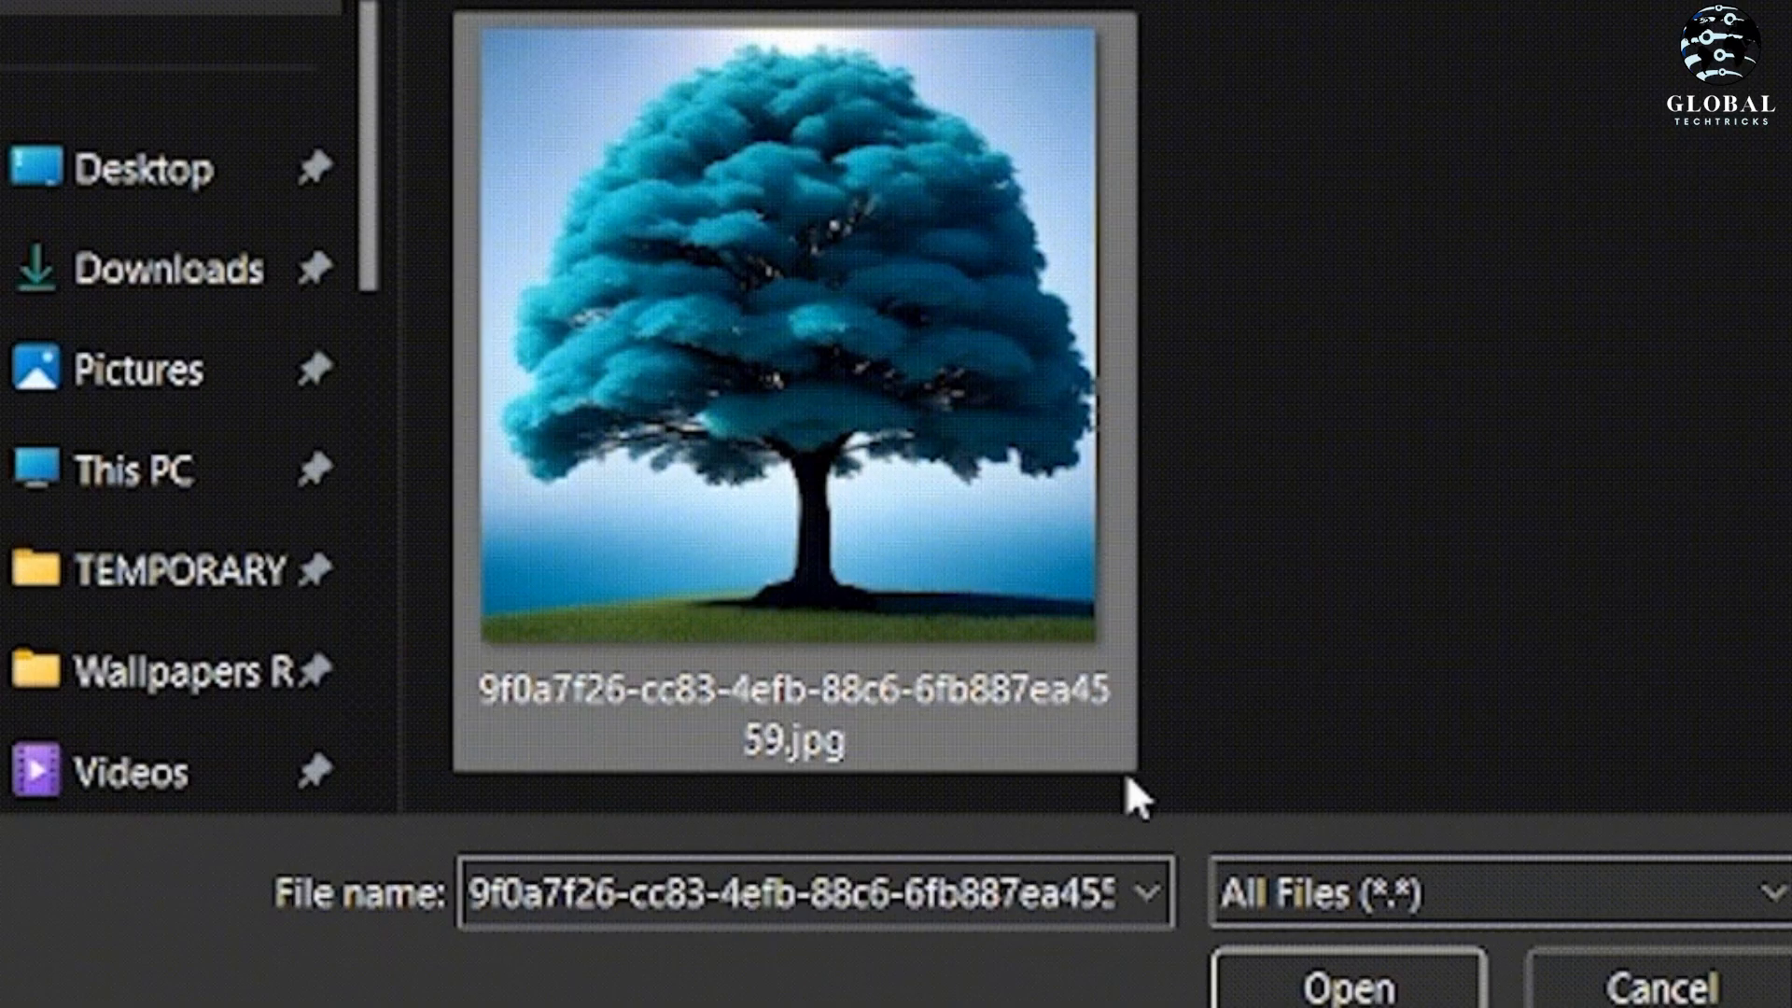
pyautogui.click(1346, 986)
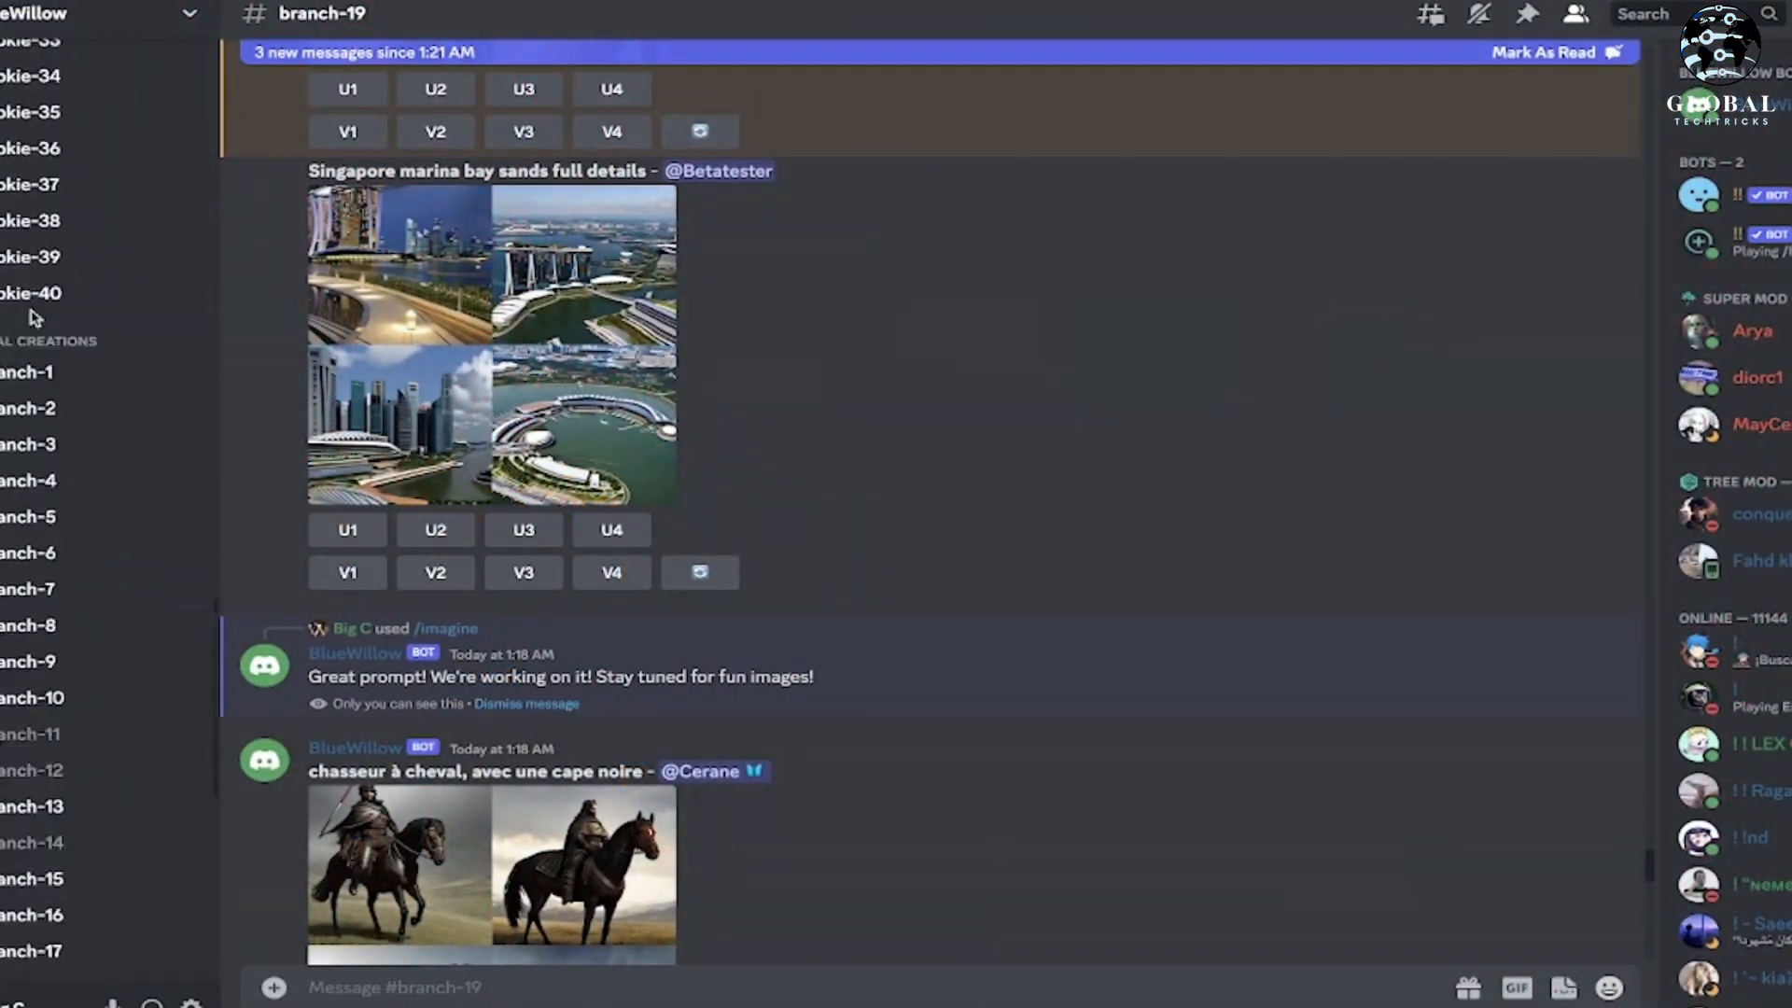
# Step: Scroll the #branch-19 channel through the BlueWillow bot's posted image grids
pyautogui.scroll(-3)
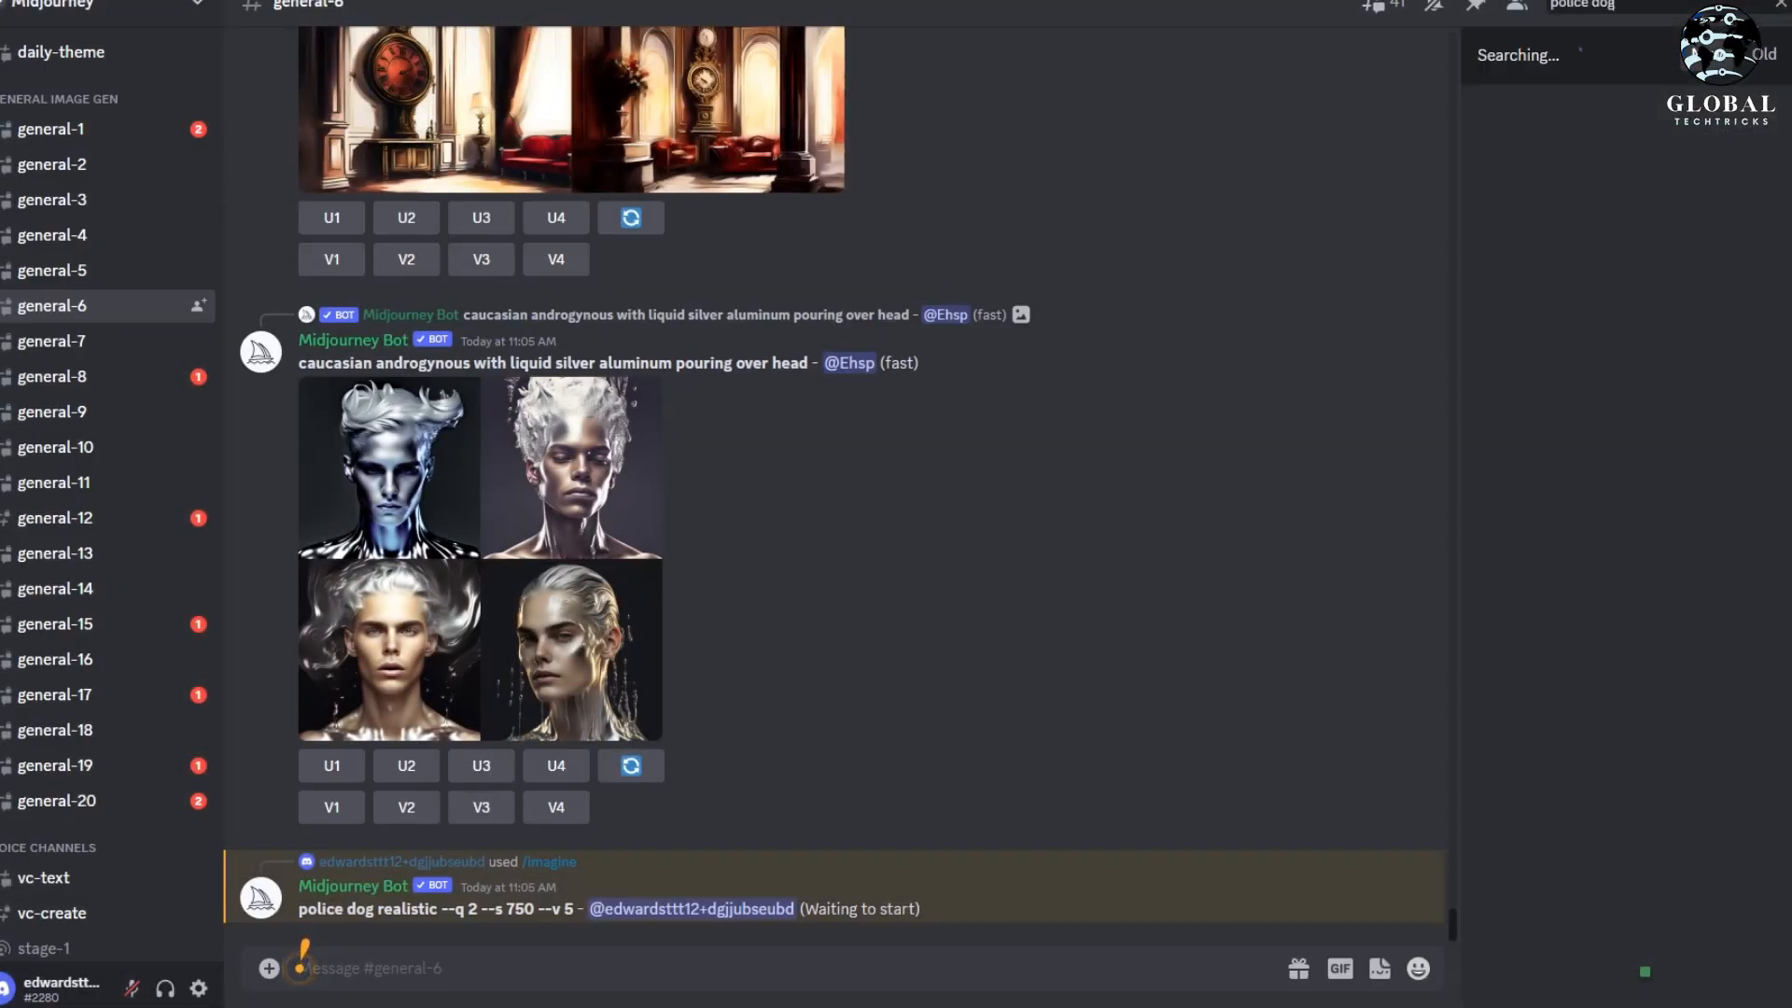
# Step: Search 'police dog' in the Midjourney server and scroll the results panel for earlier images
pyautogui.click(554, 217)
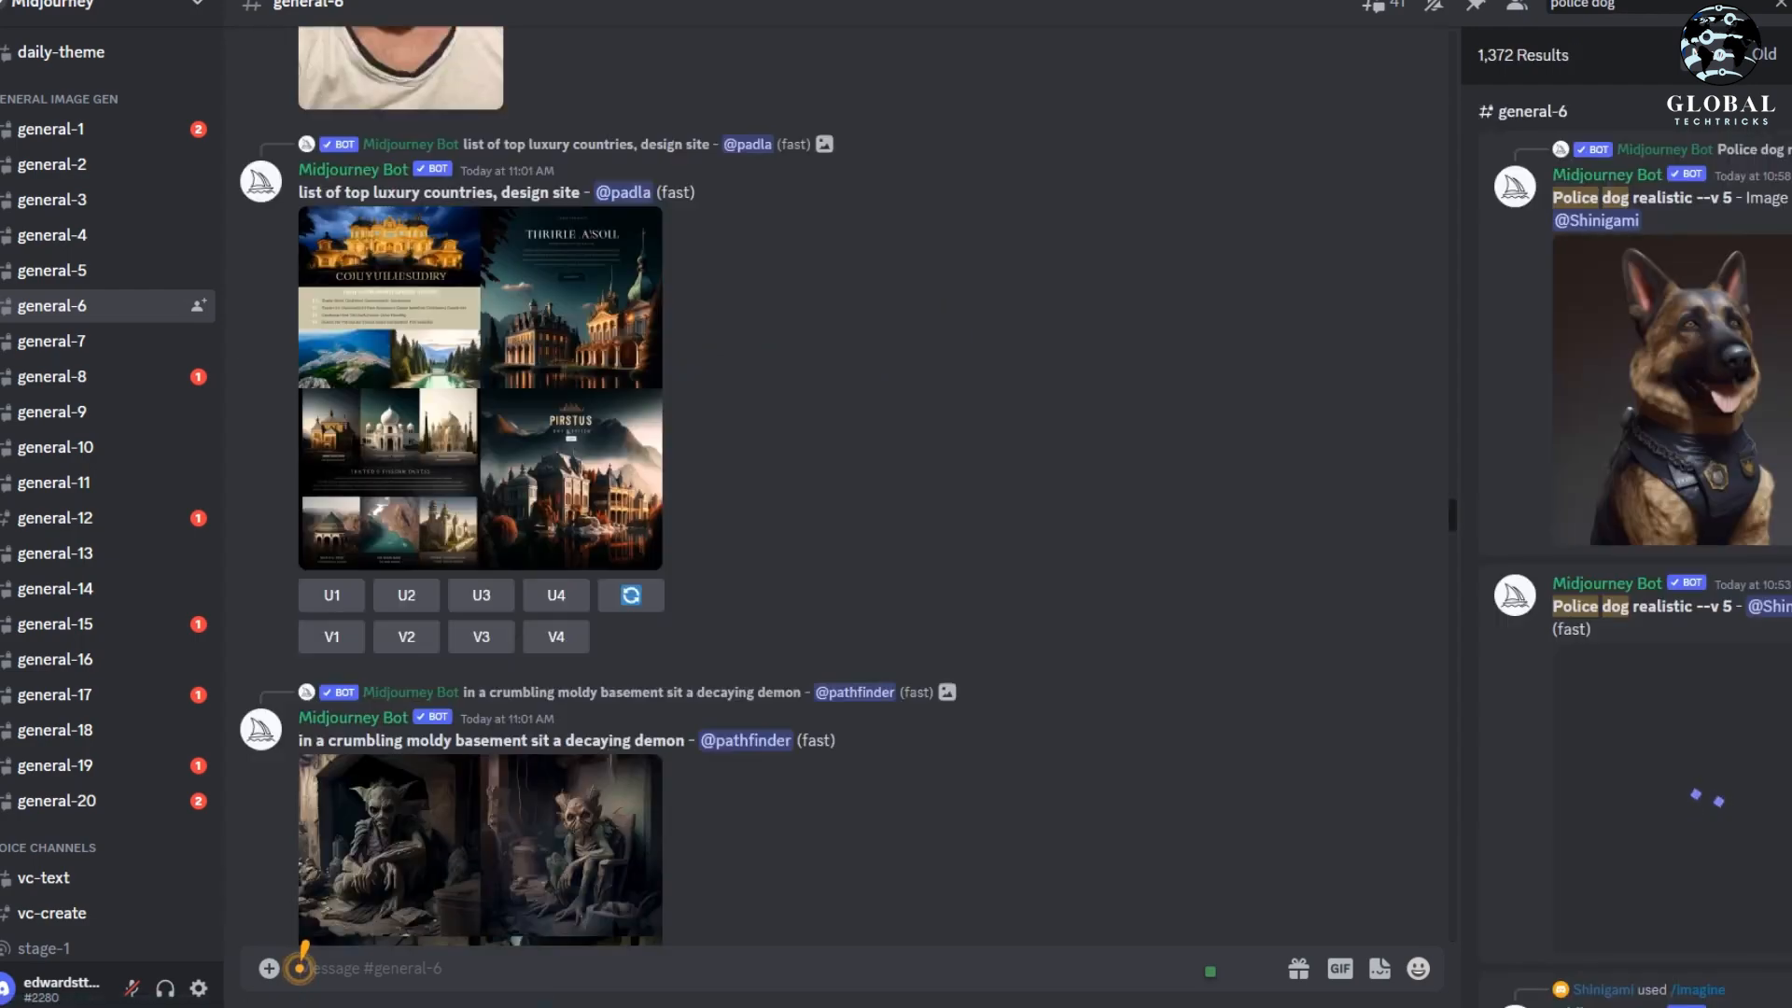
pyautogui.scroll(3)
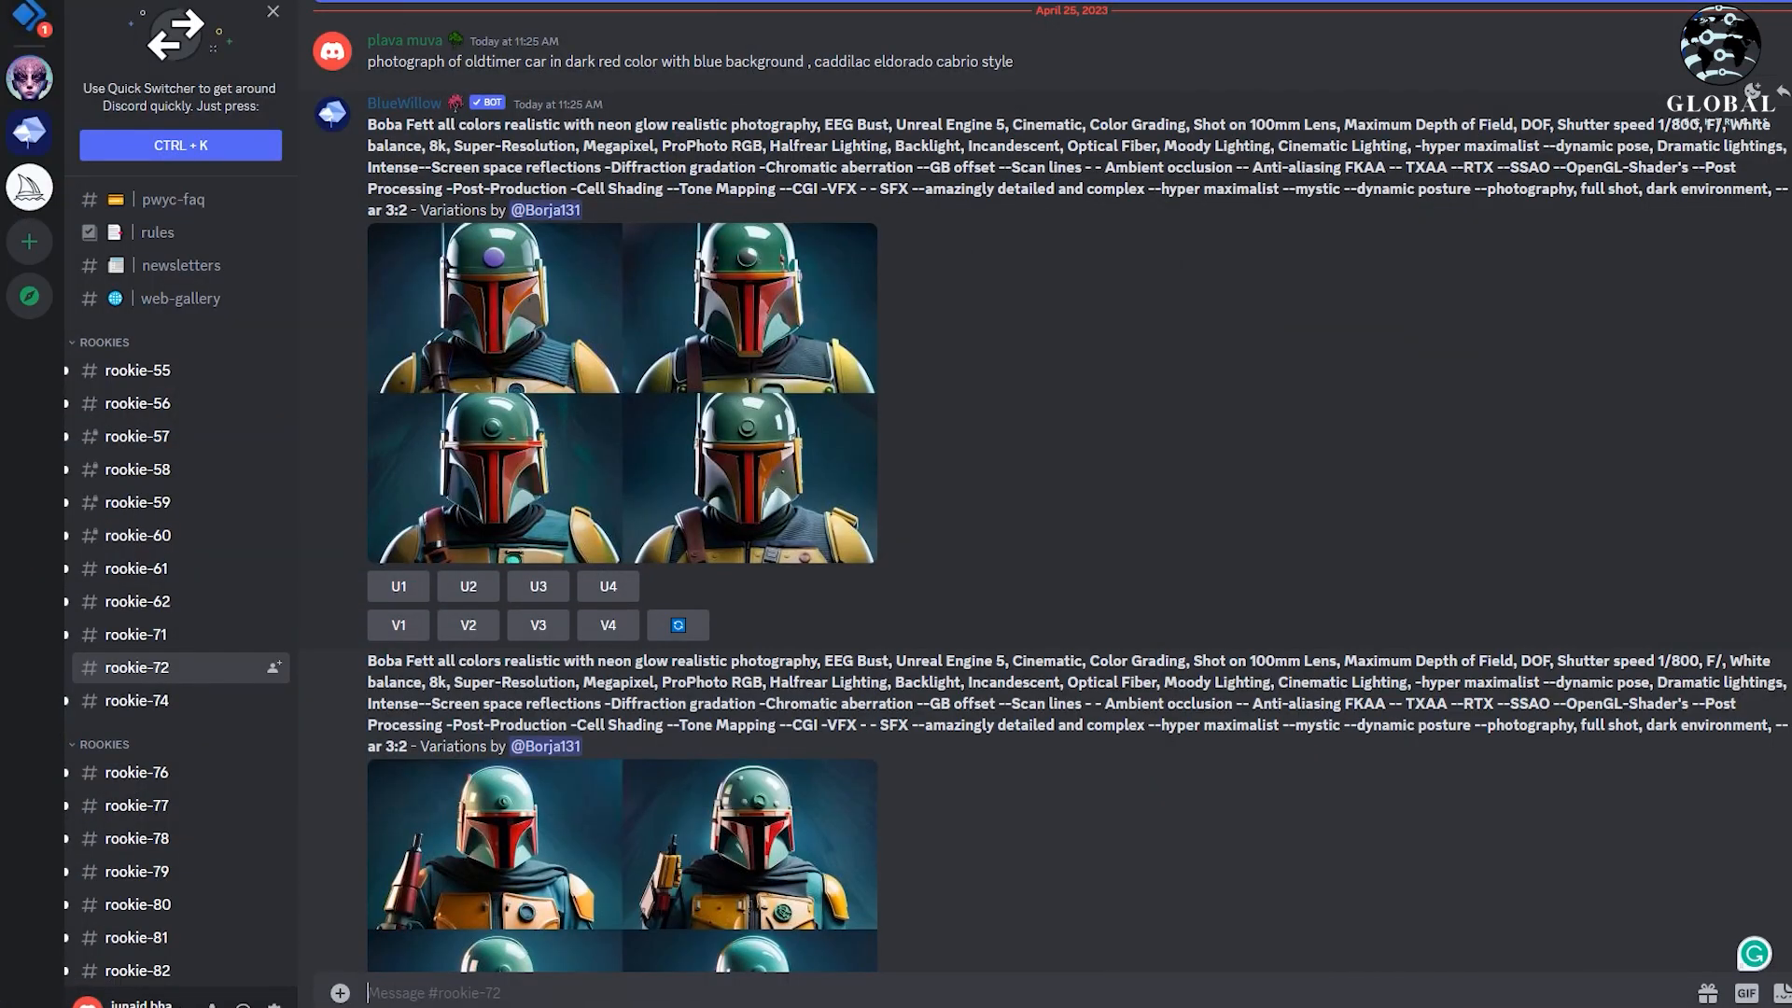
# Step: Scroll the #rookie-72 channel through BlueWillow grids and upscales, including the New York character, black dog and PDCA images
pyautogui.scroll(3)
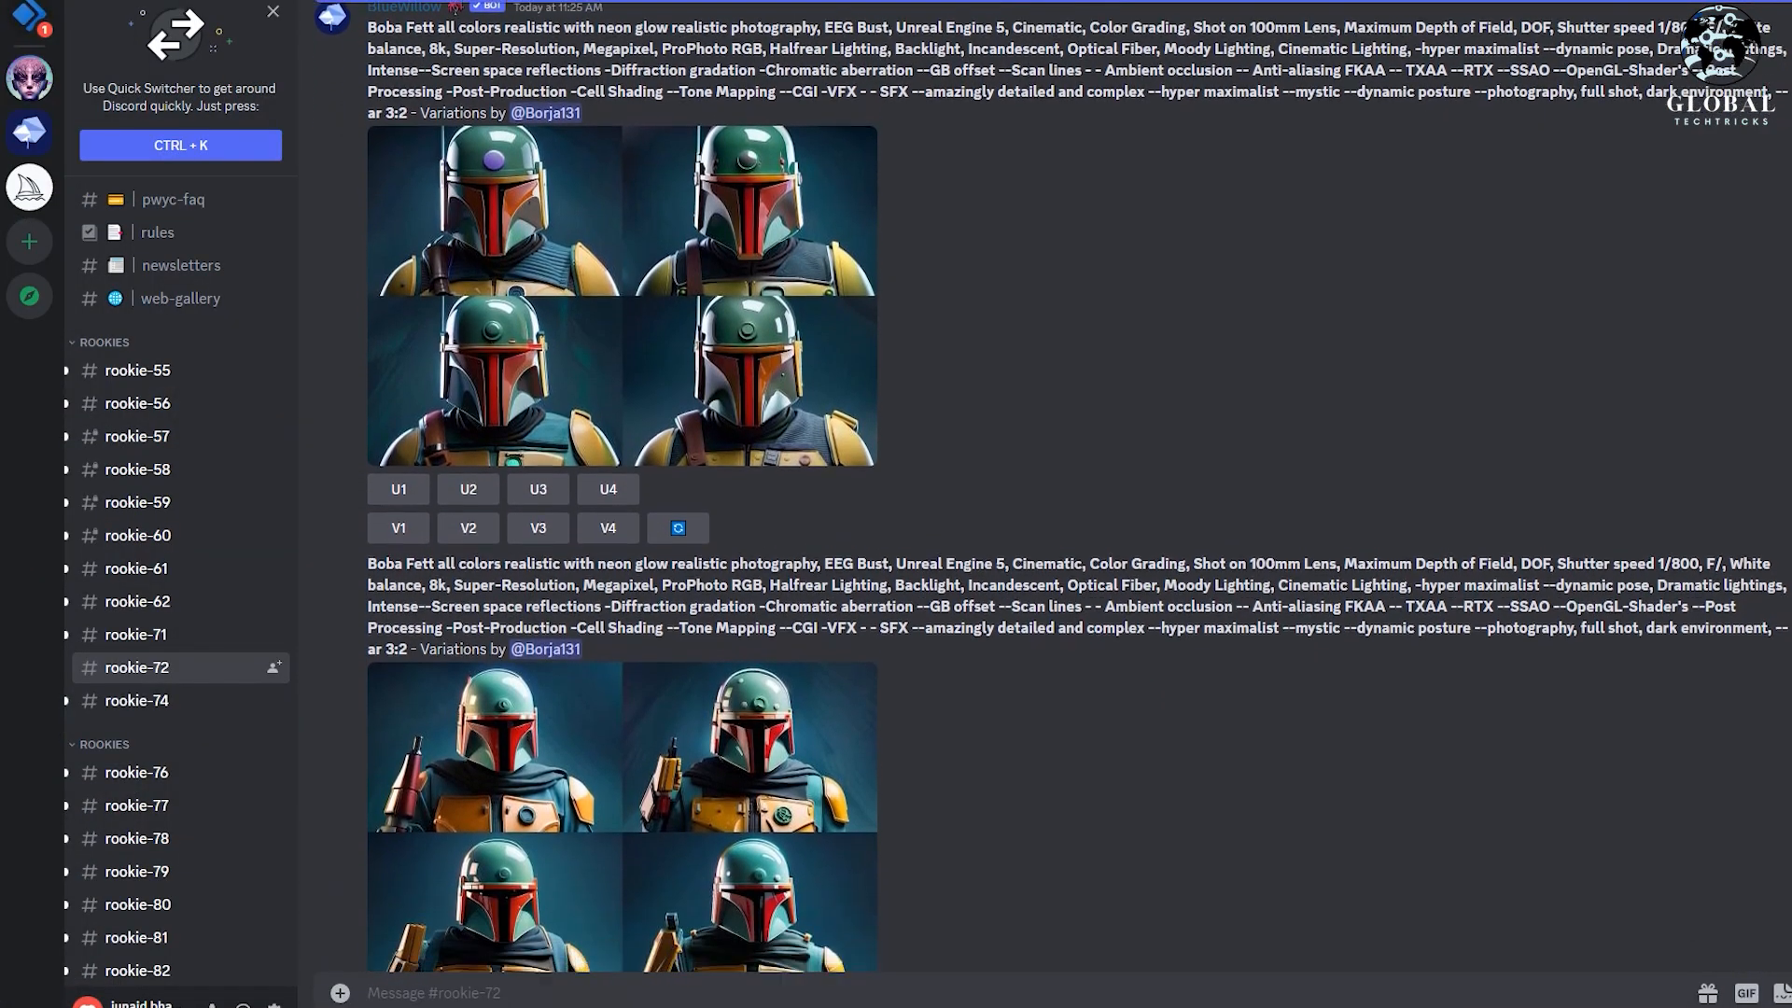
pyautogui.scroll(-3)
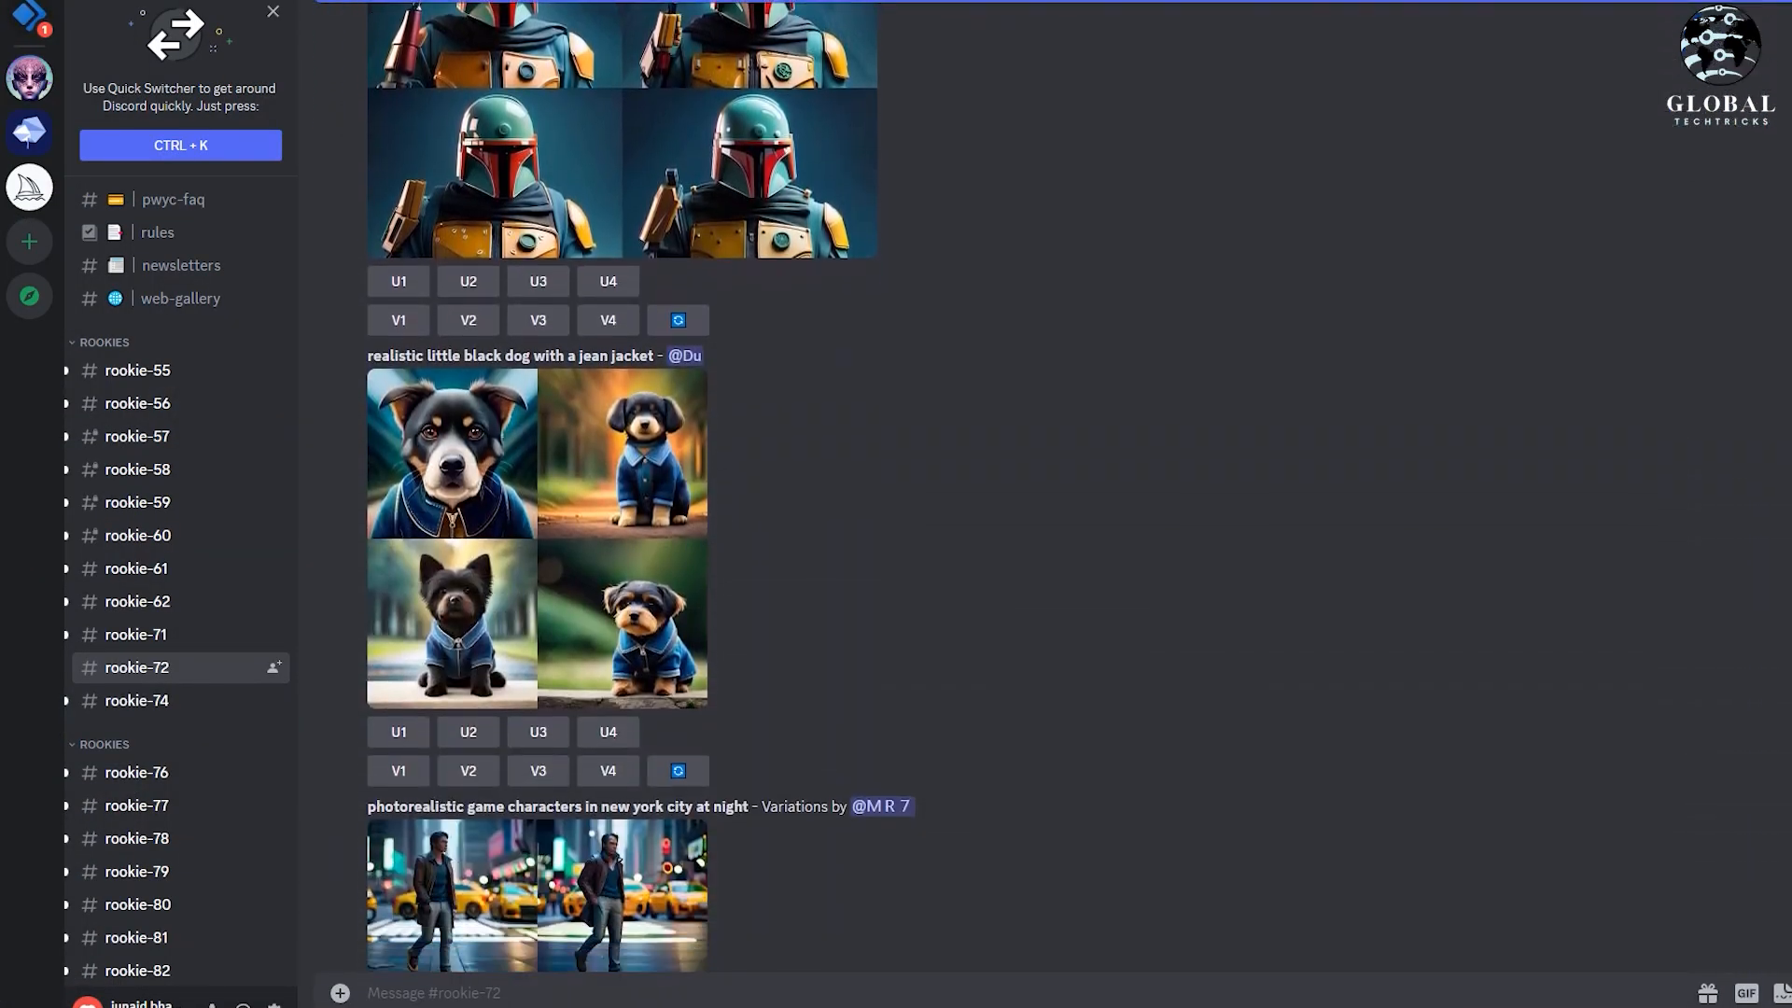
pyautogui.scroll(-3)
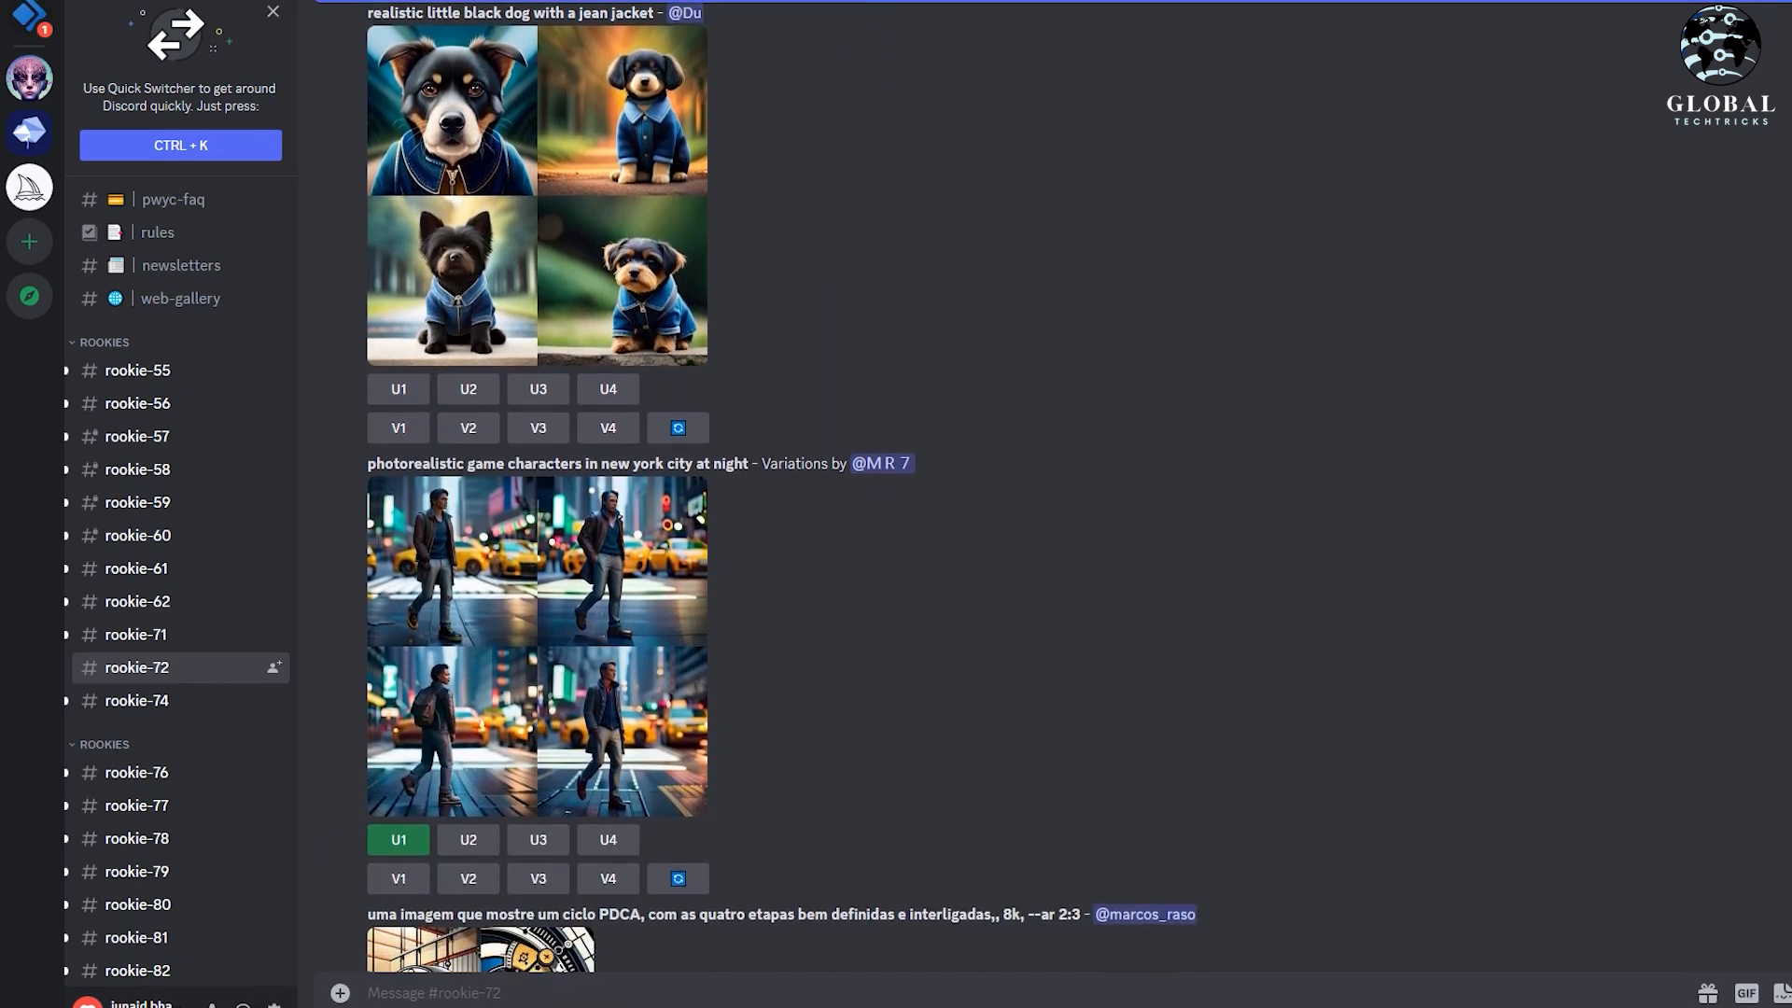
pyautogui.scroll(-3)
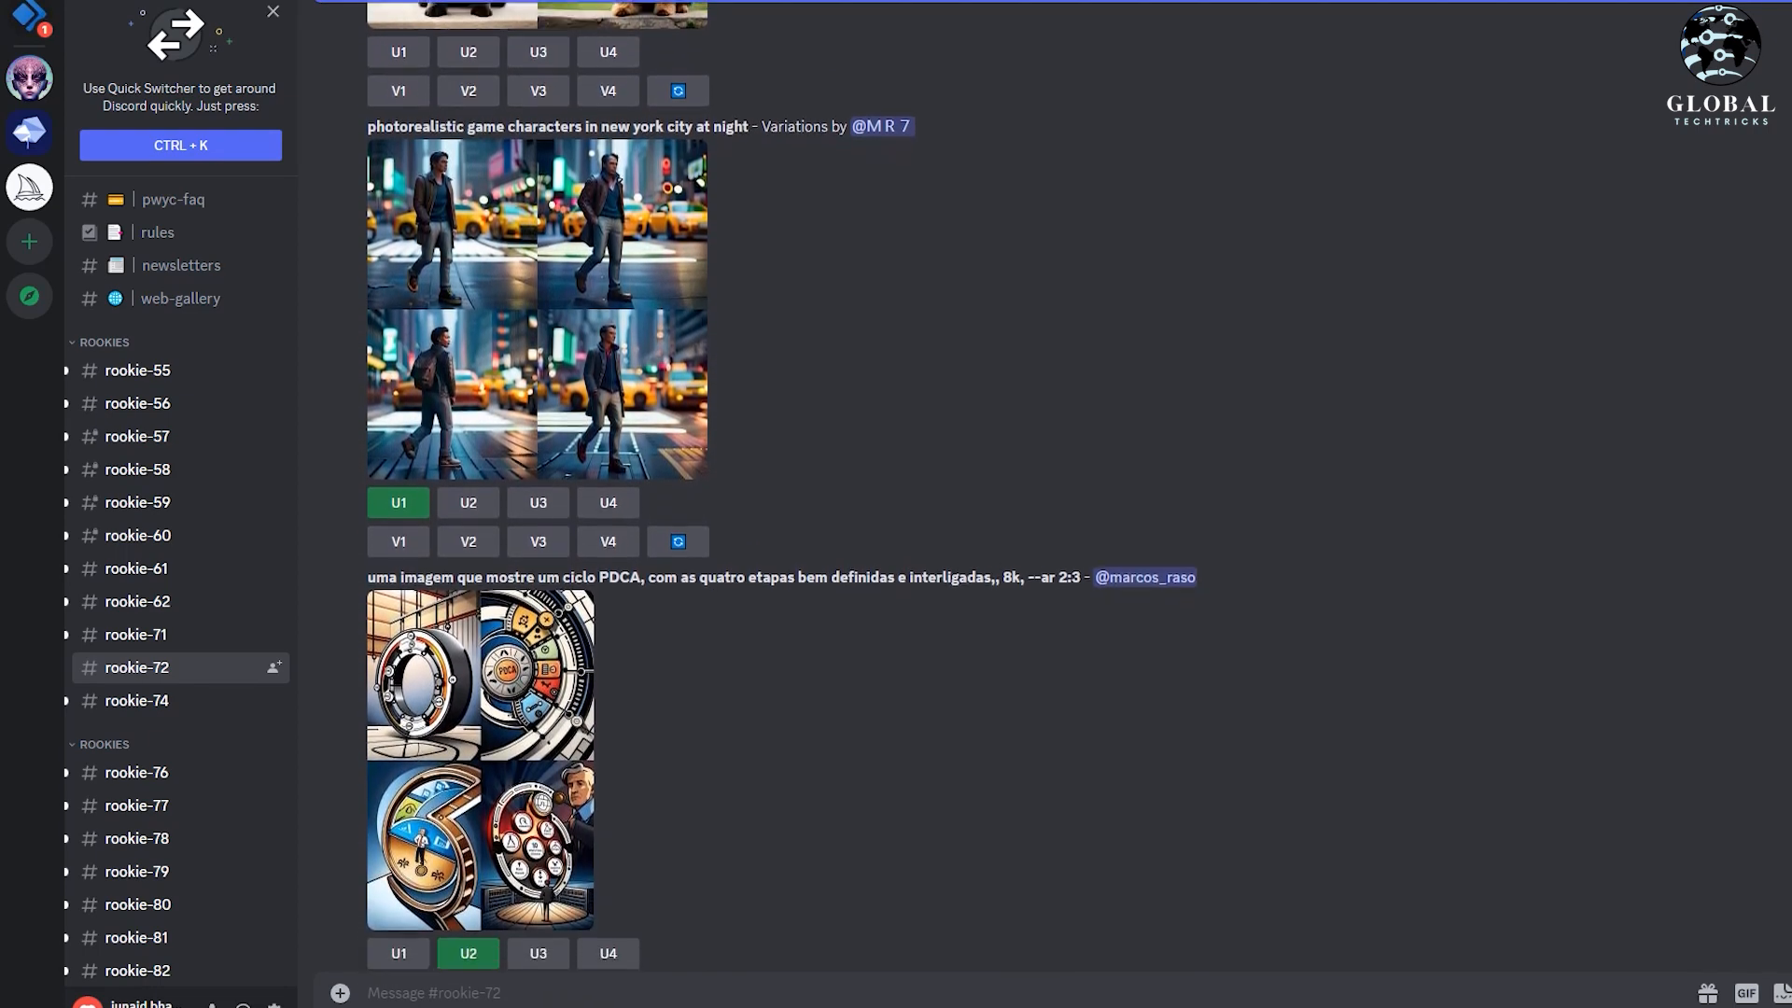
pyautogui.scroll(-3)
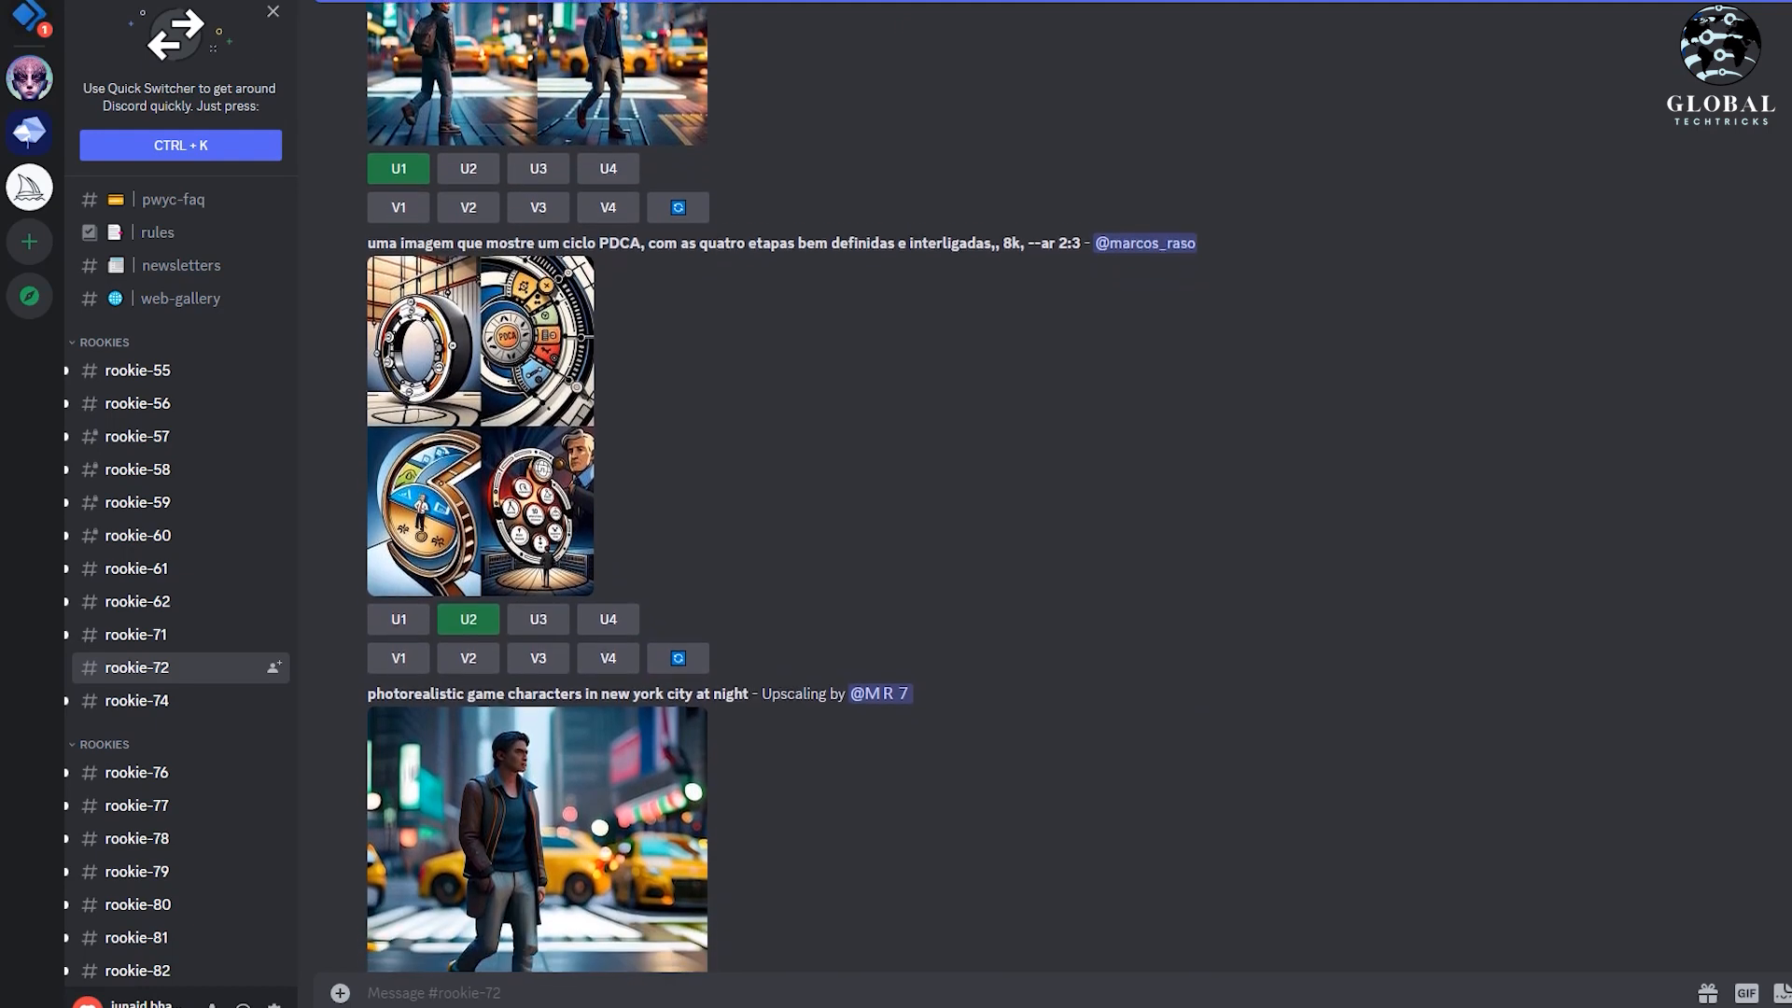
pyautogui.scroll(-3)
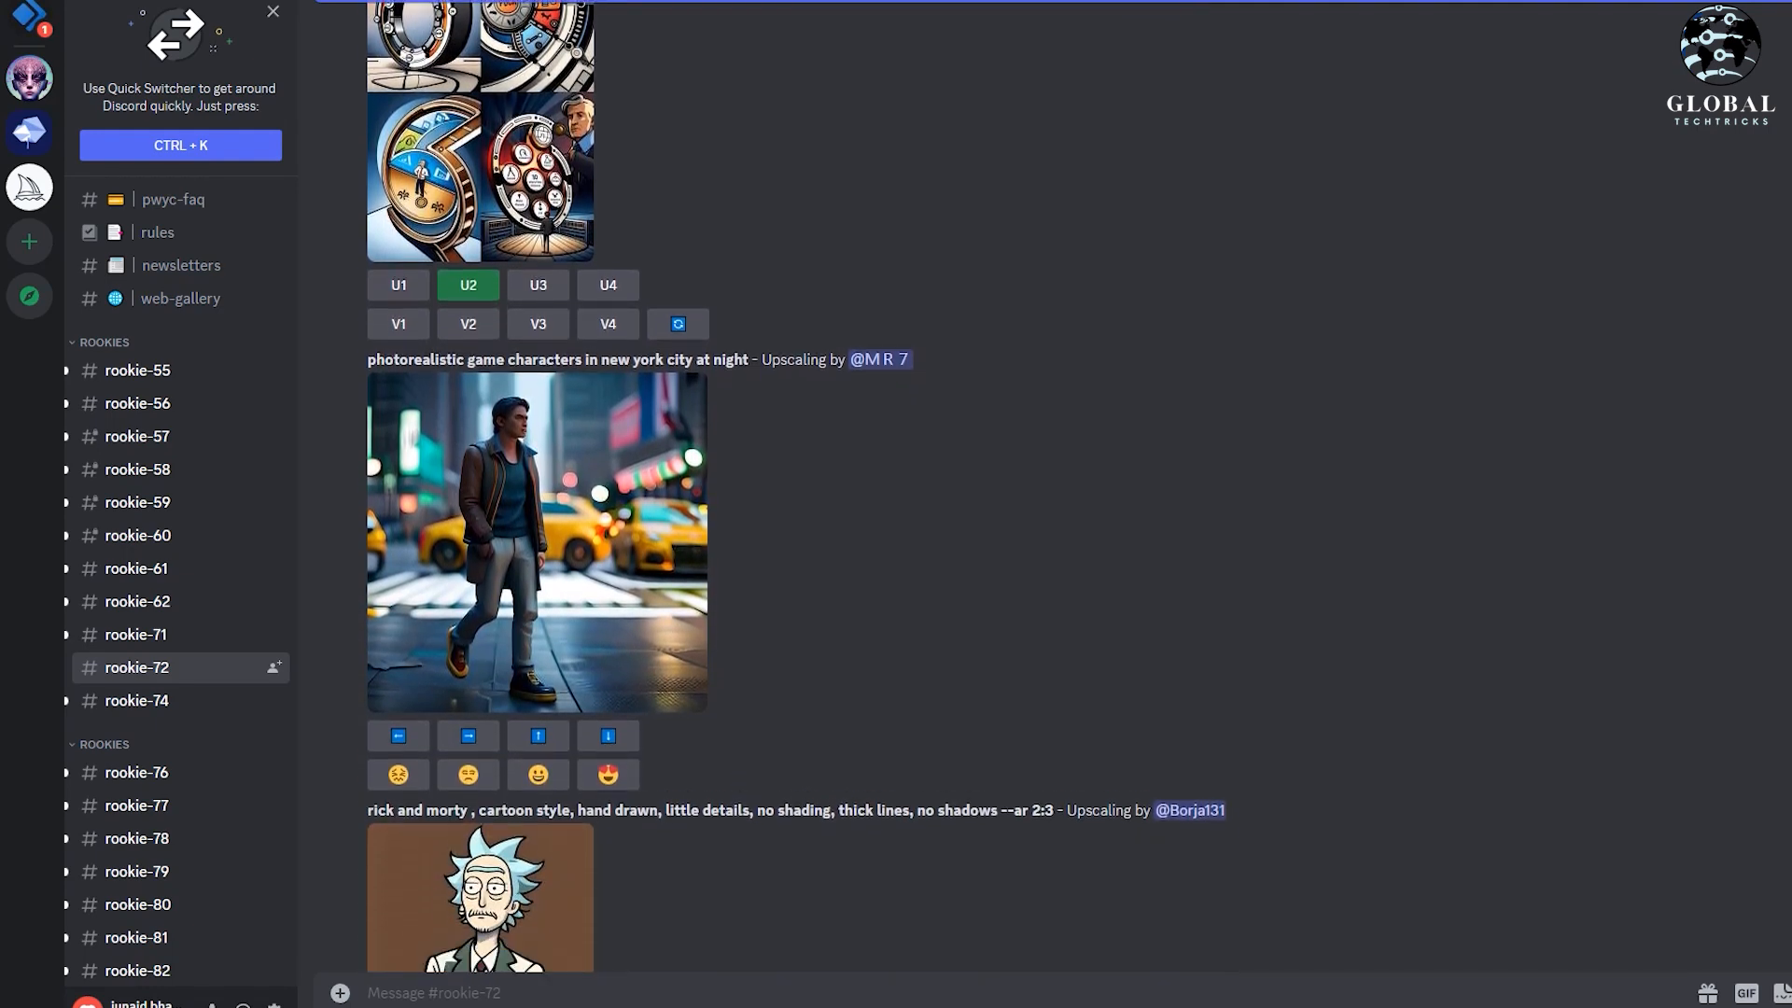